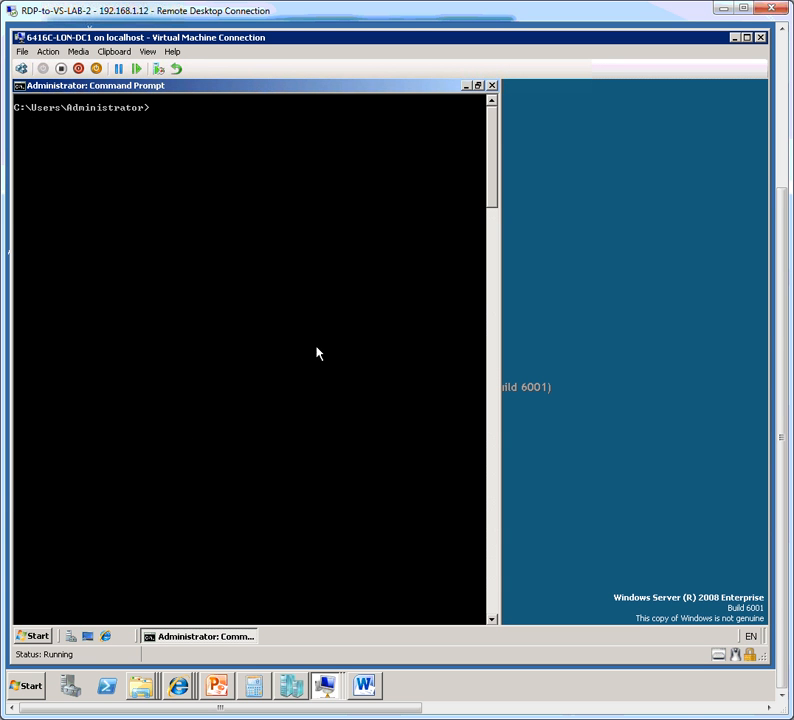
mouse_move(372, 326)
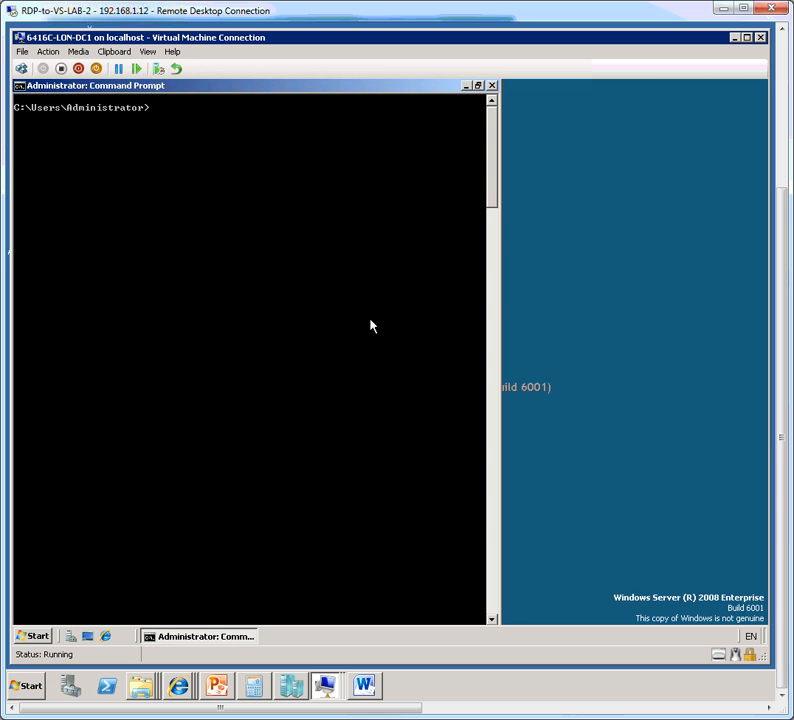
mouse_move(344, 332)
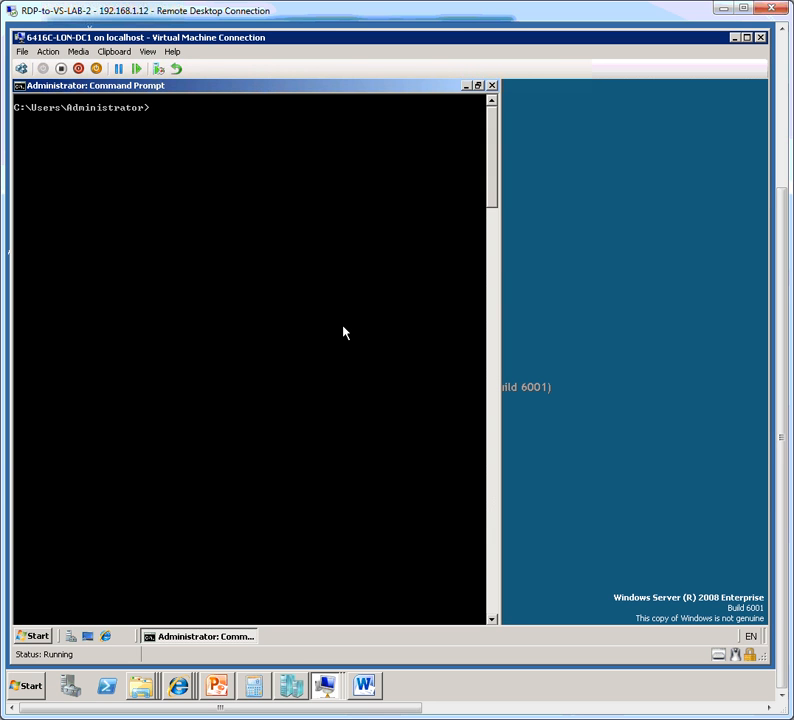
Enter dnscmd lon-dc1 /config /EnableGlobalNamesSupport 1 at the prompt without running it.
type("dns")
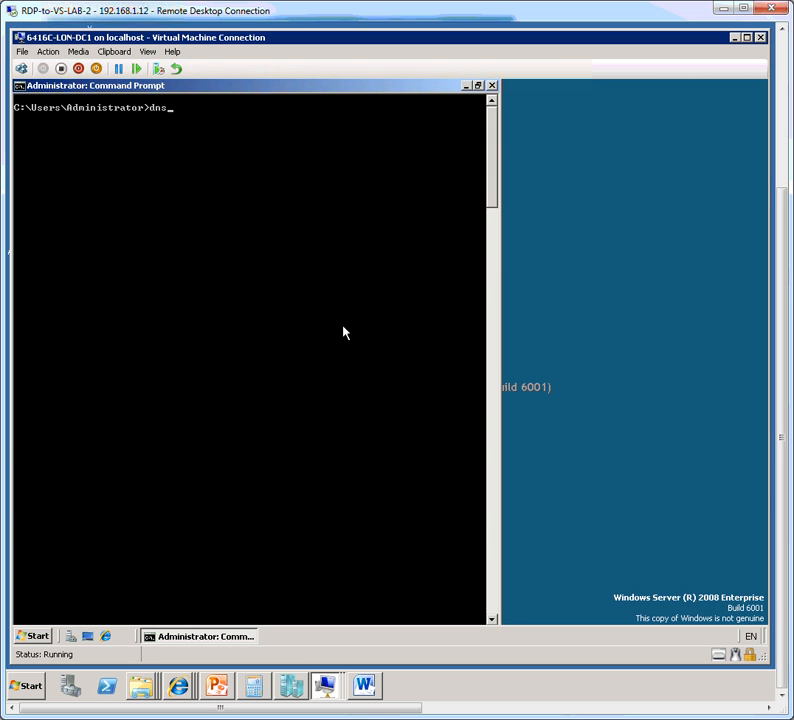
type("cmd")
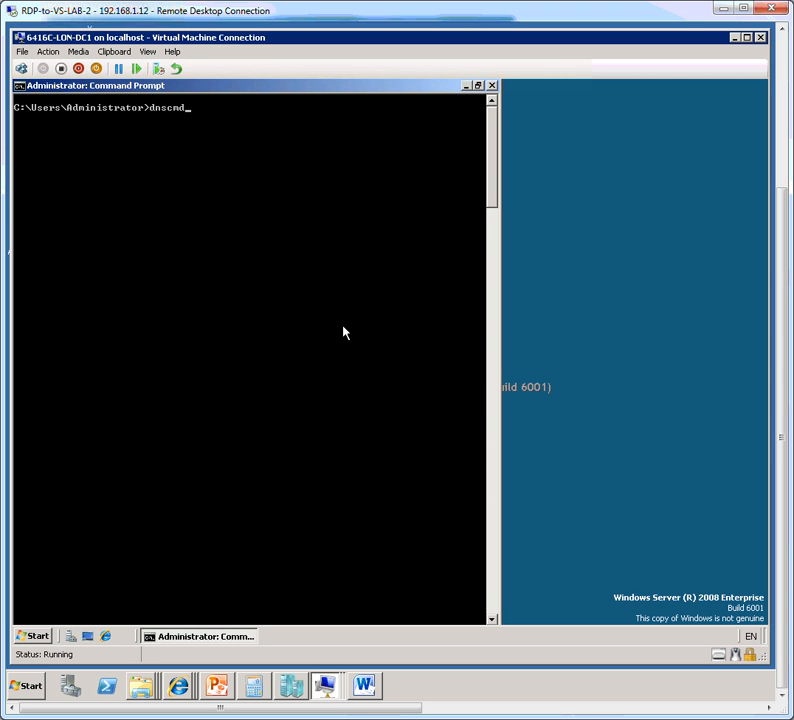
type("lon-dc1")
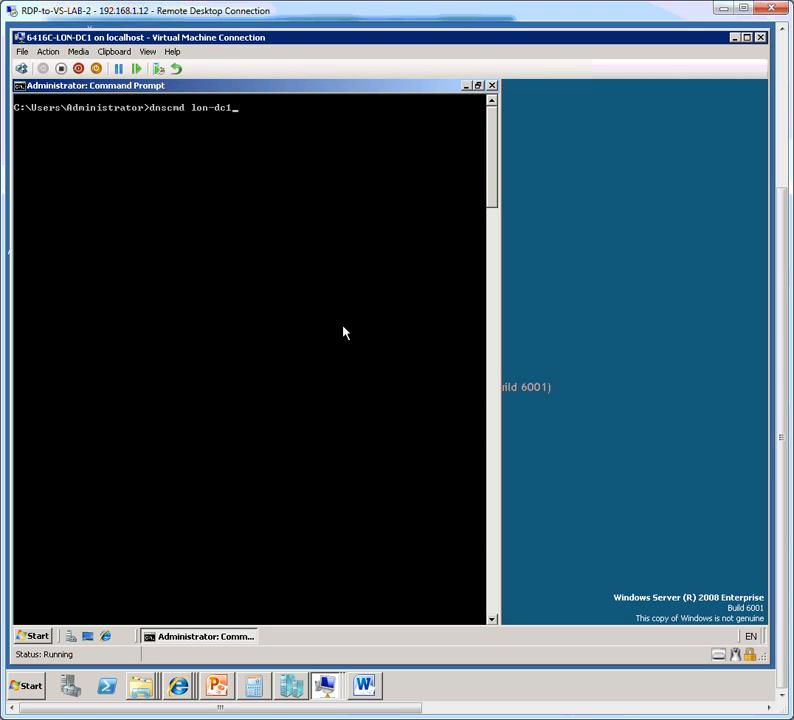
type("/")
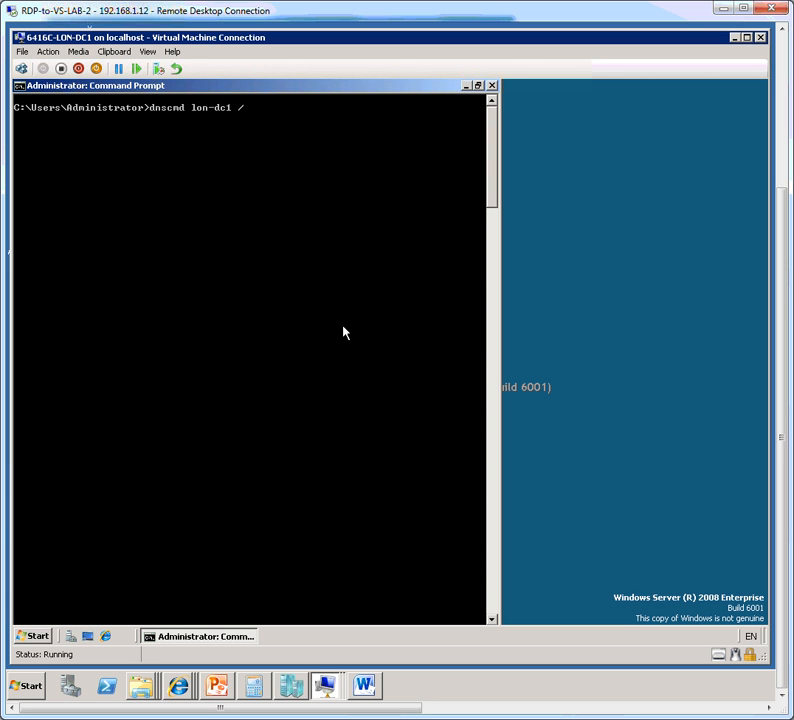
type("con")
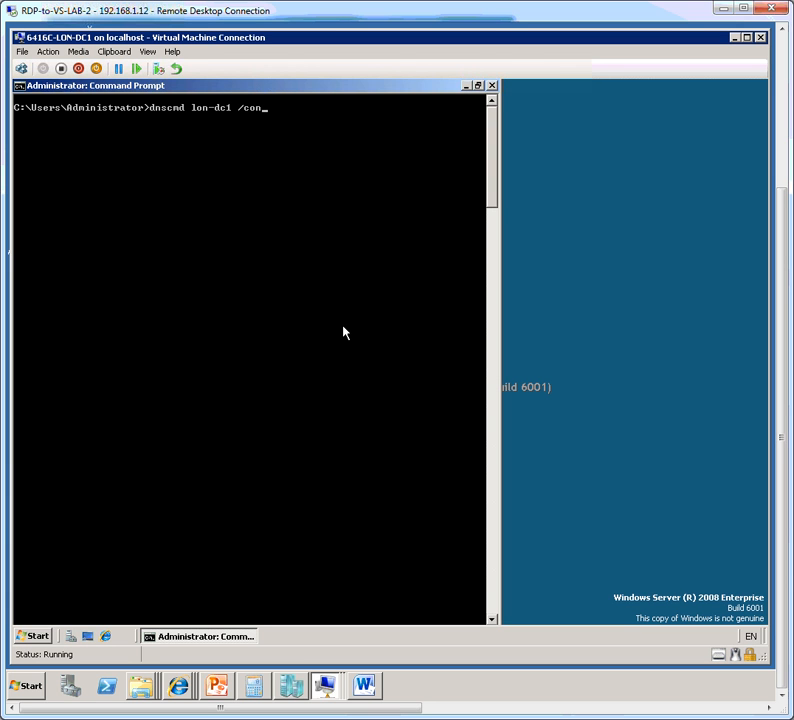
type("fig")
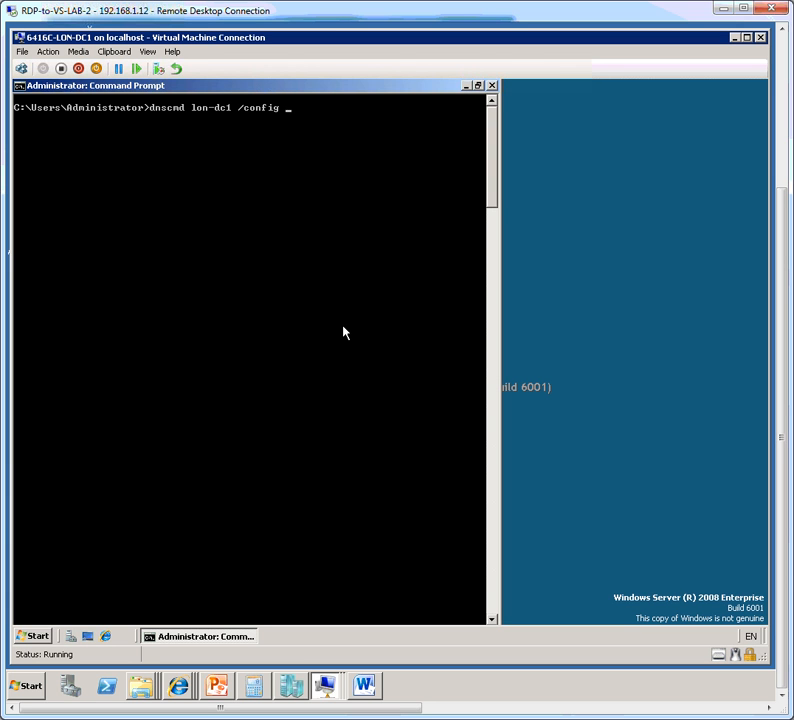
type("/Enable")
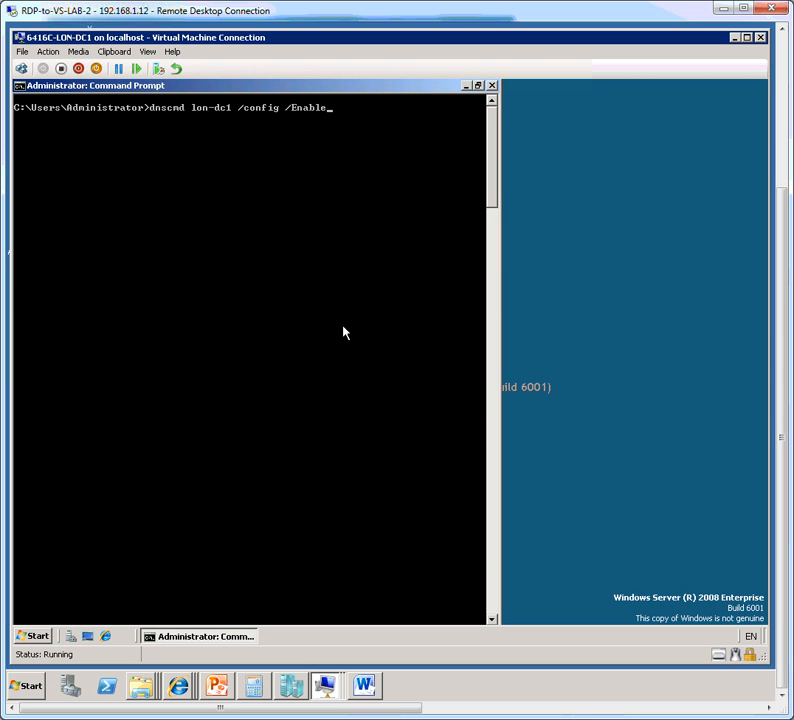
type("GlobalNames")
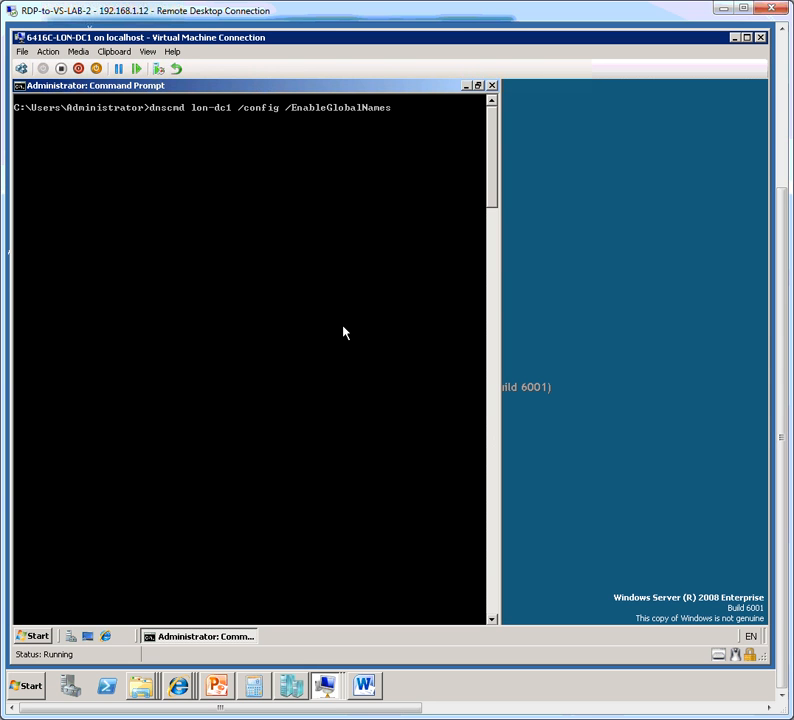
type("Supp")
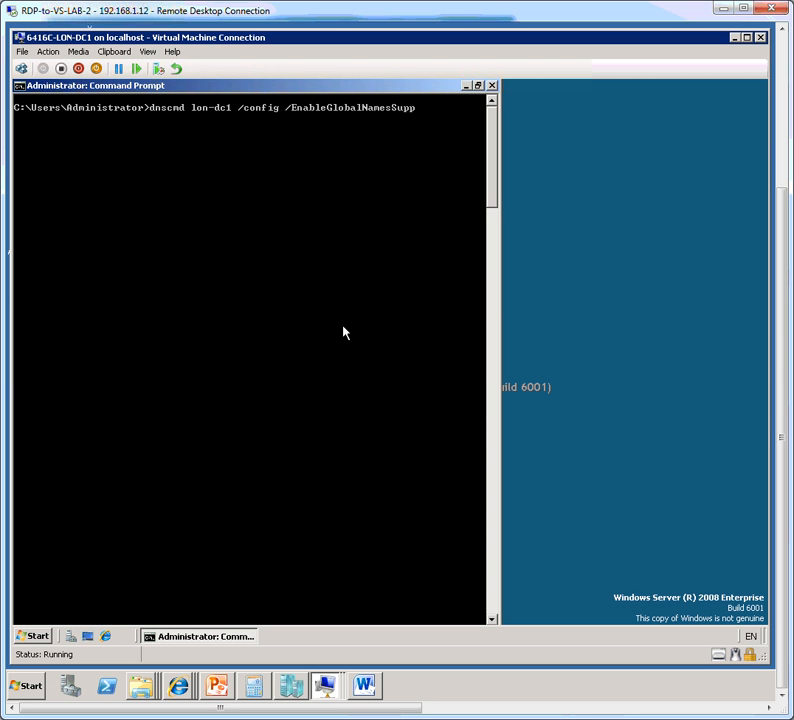
type("ort")
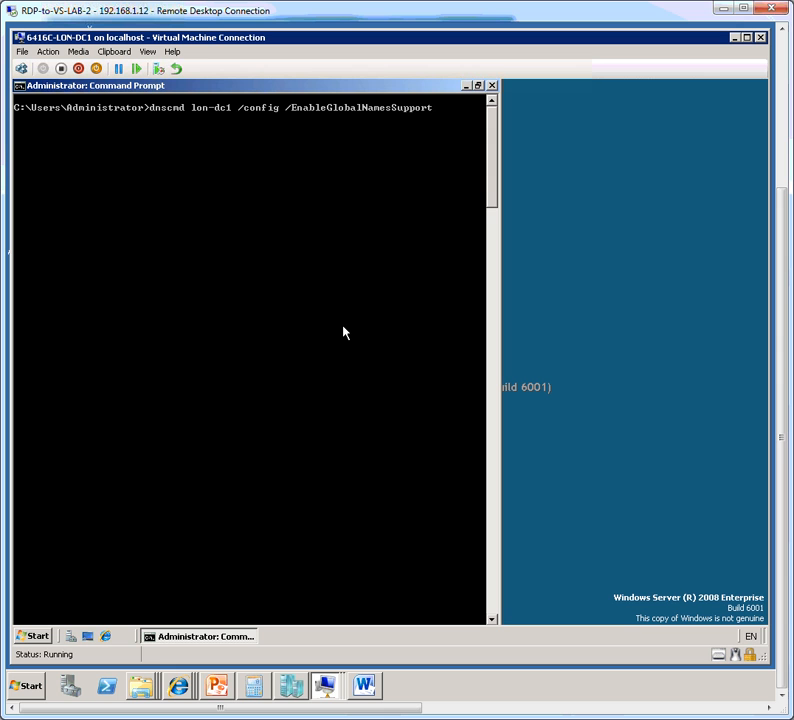
type("1")
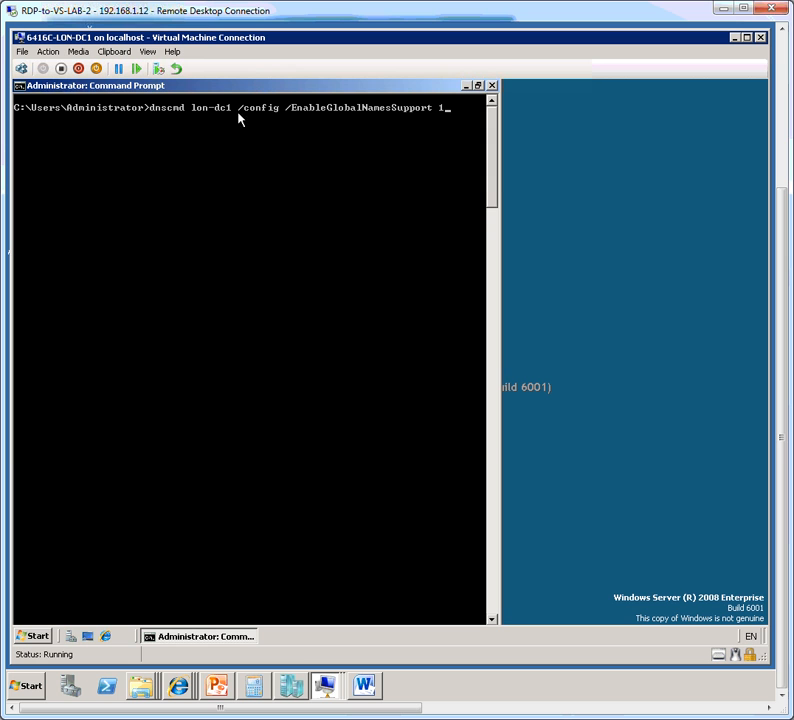
mouse_move(242, 116)
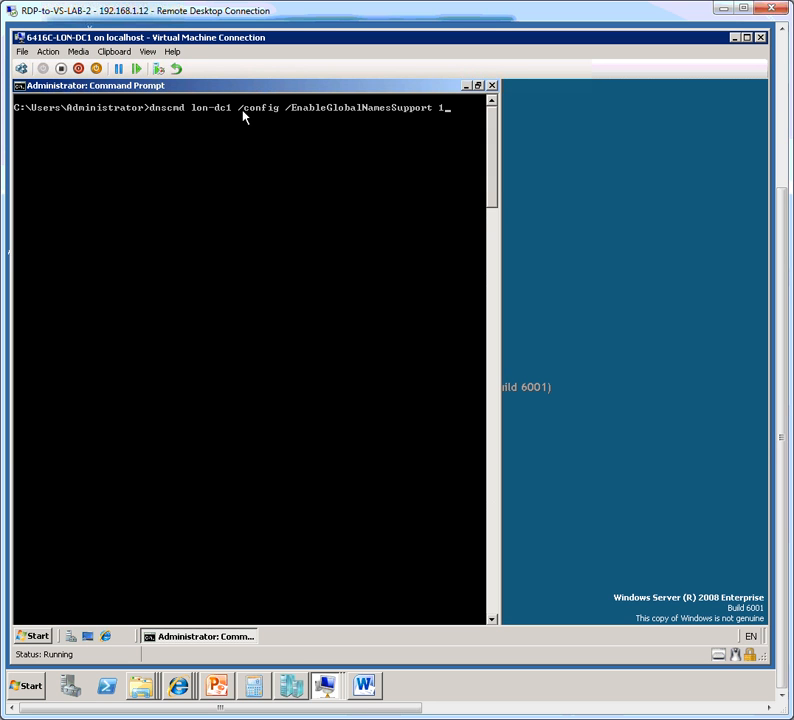
mouse_move(262, 112)
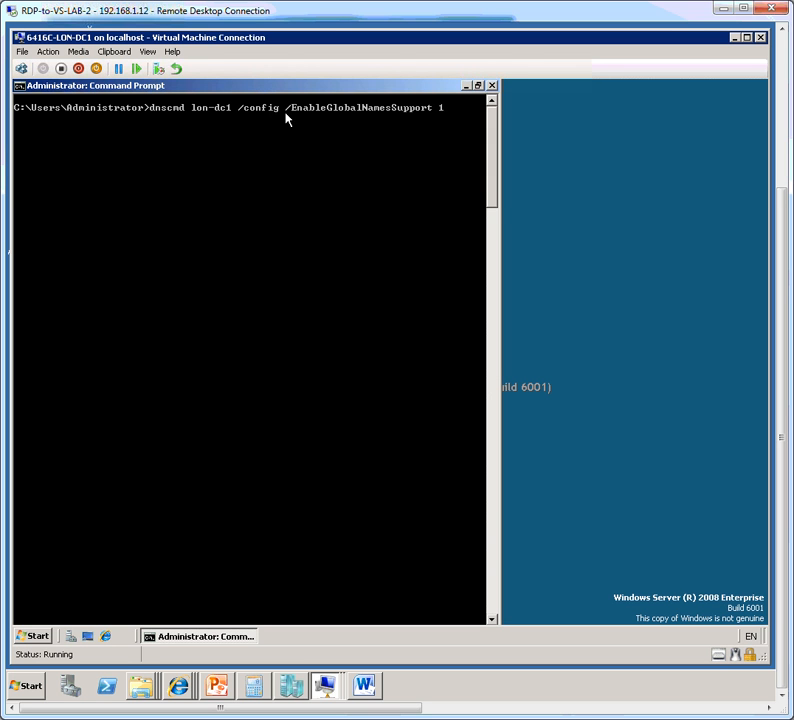
mouse_move(308, 118)
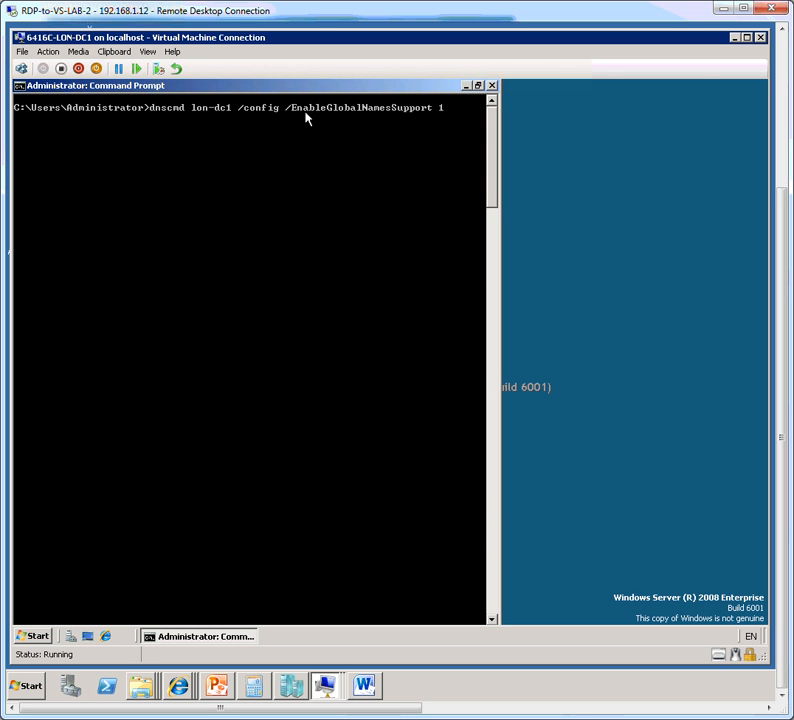
mouse_move(330, 116)
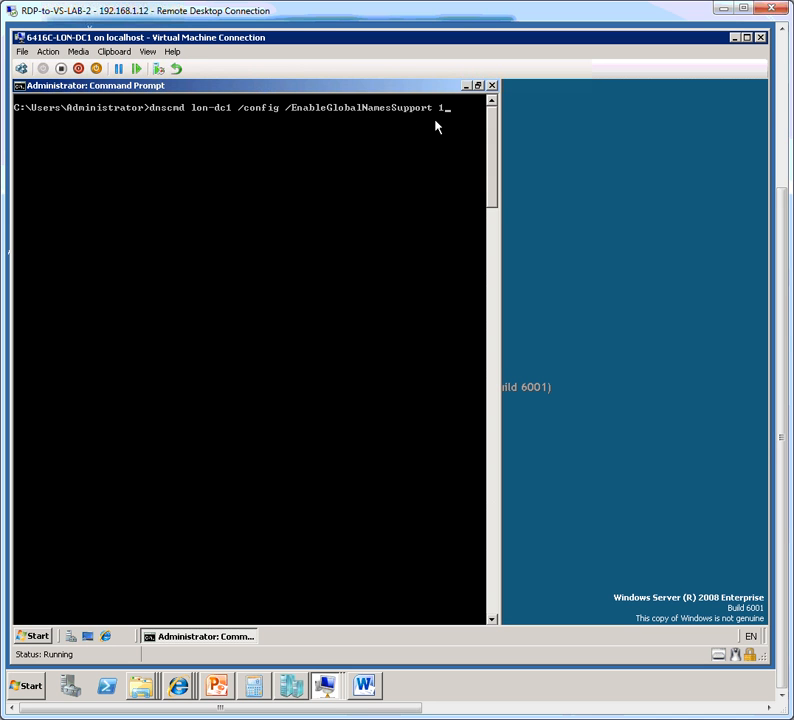
mouse_move(450, 200)
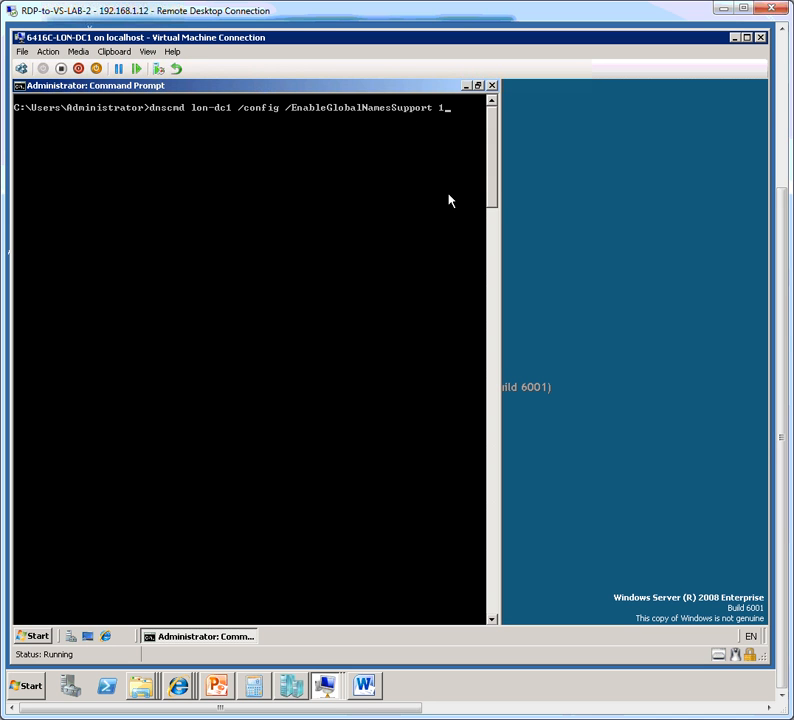
Run the dnscmd command so EnableGlobalNamesSupport is reset successfully on lon-dc1.
key("enter")
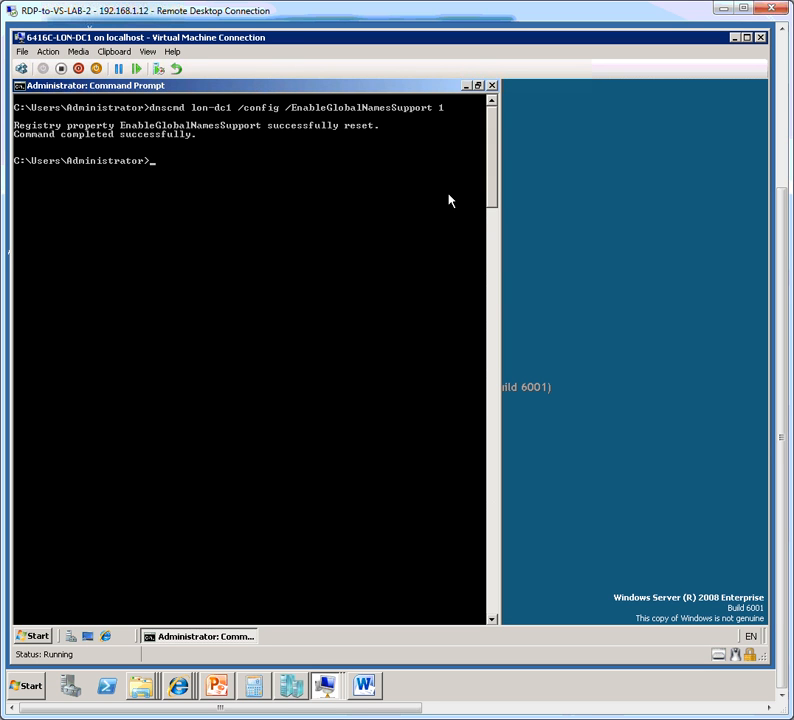
mouse_move(436, 204)
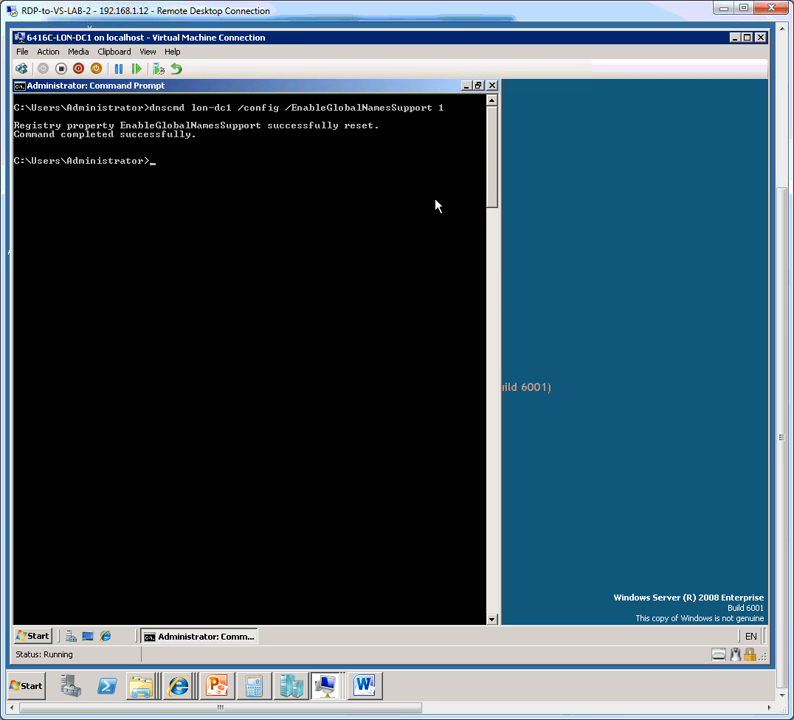
mouse_move(404, 228)
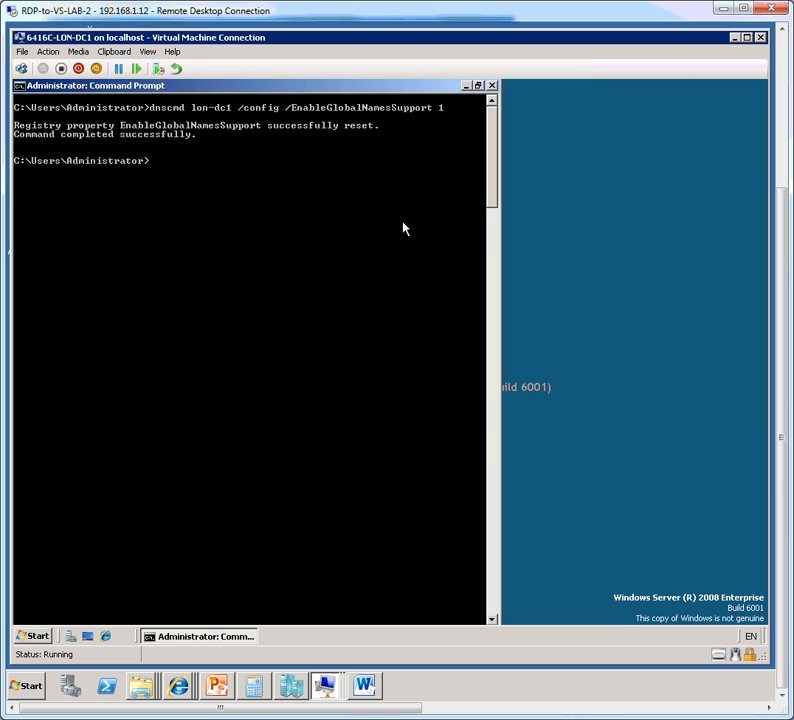
mouse_move(478, 88)
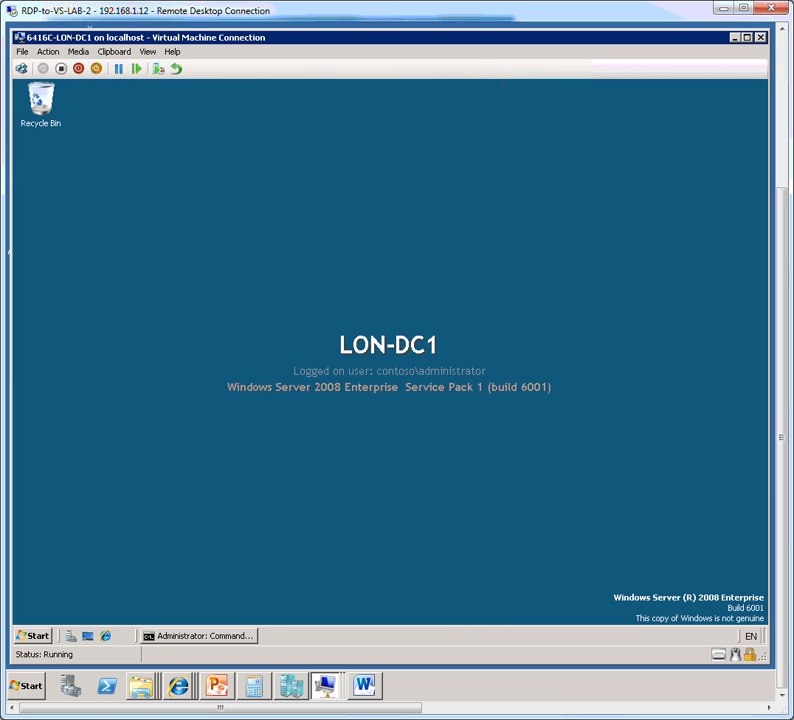
Launch DNS Manager from Administrative Tools and expand LON-DC1 to its forward lookup zones.
left_click(28, 636)
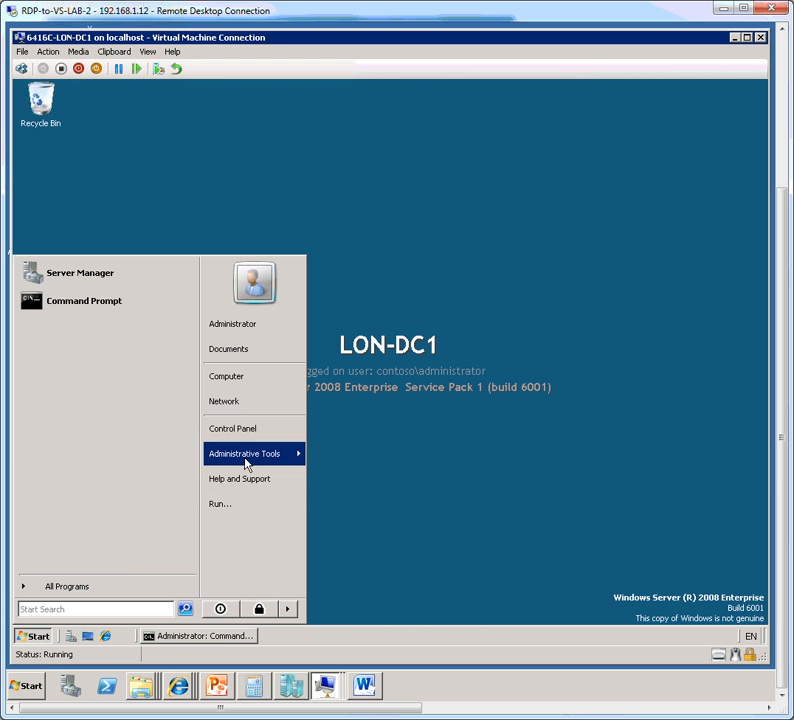
left_click(242, 452)
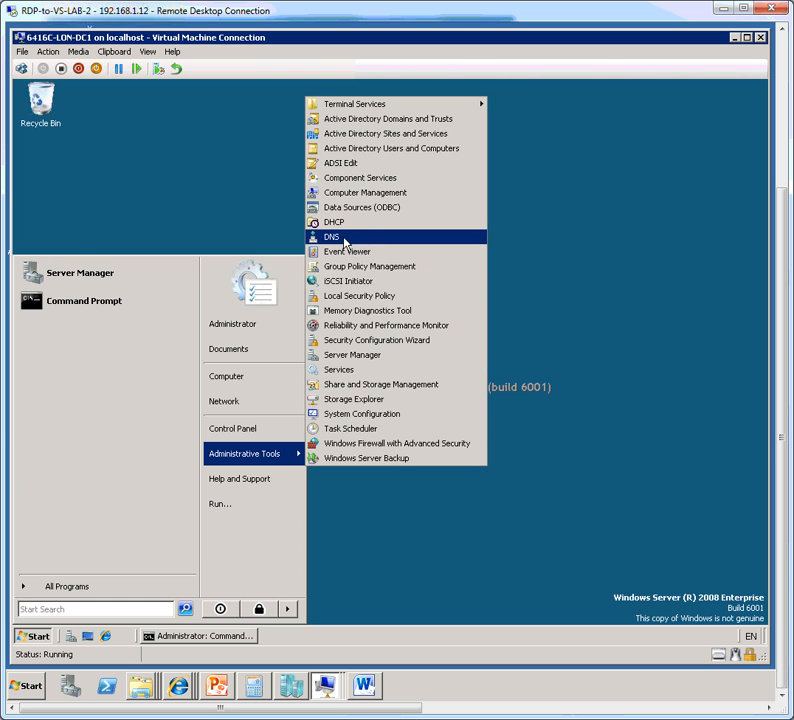
left_click(332, 236)
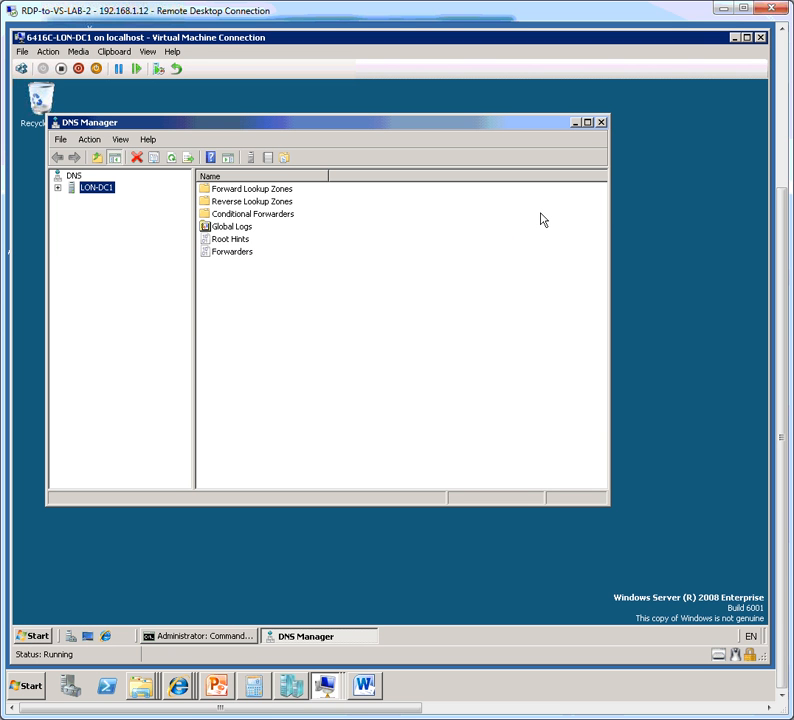
mouse_move(576, 136)
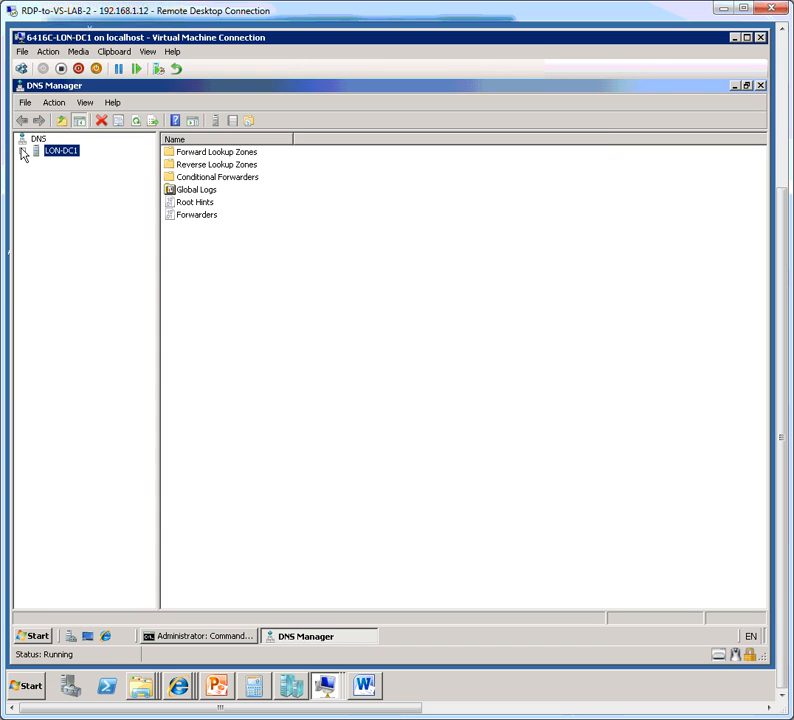
left_click(24, 150)
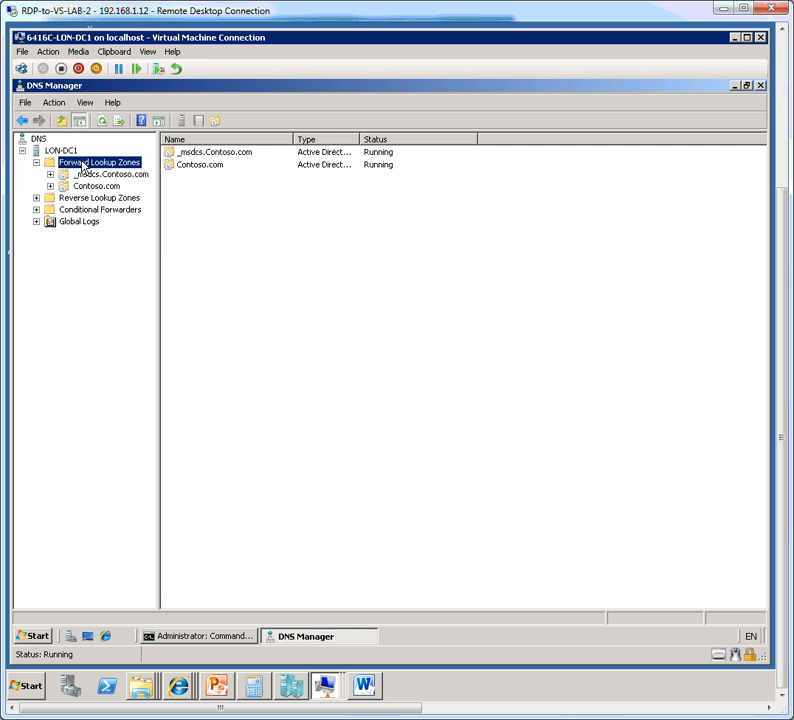
Start the New Zone Wizard on Forward Lookup Zones and move to the Zone Type choice.
right_click(98, 162)
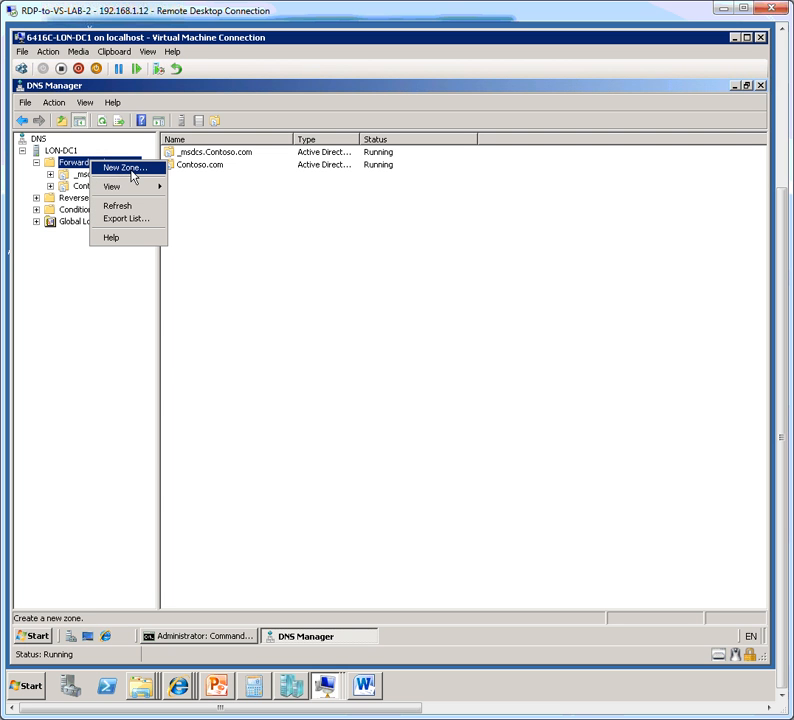
left_click(124, 168)
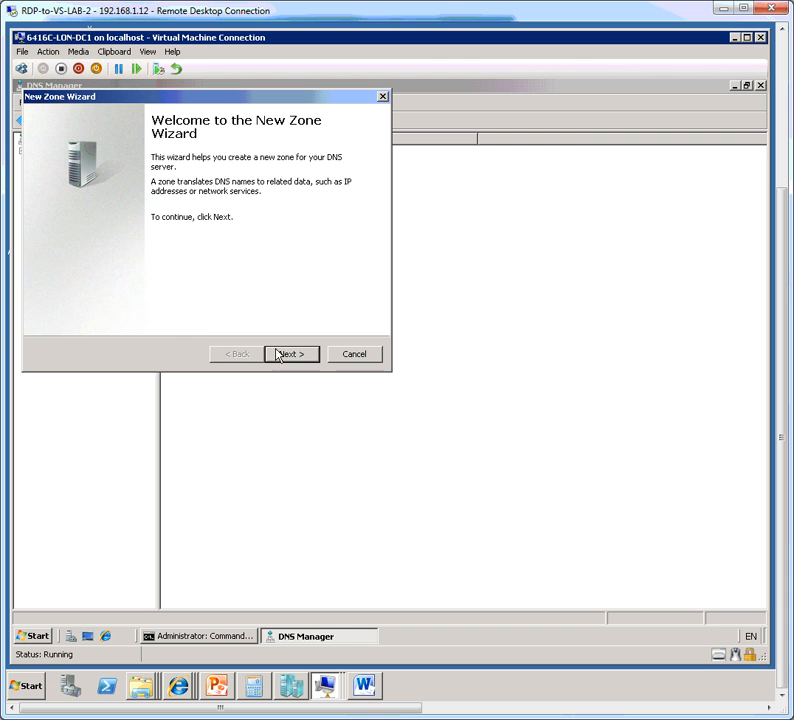
left_click(290, 352)
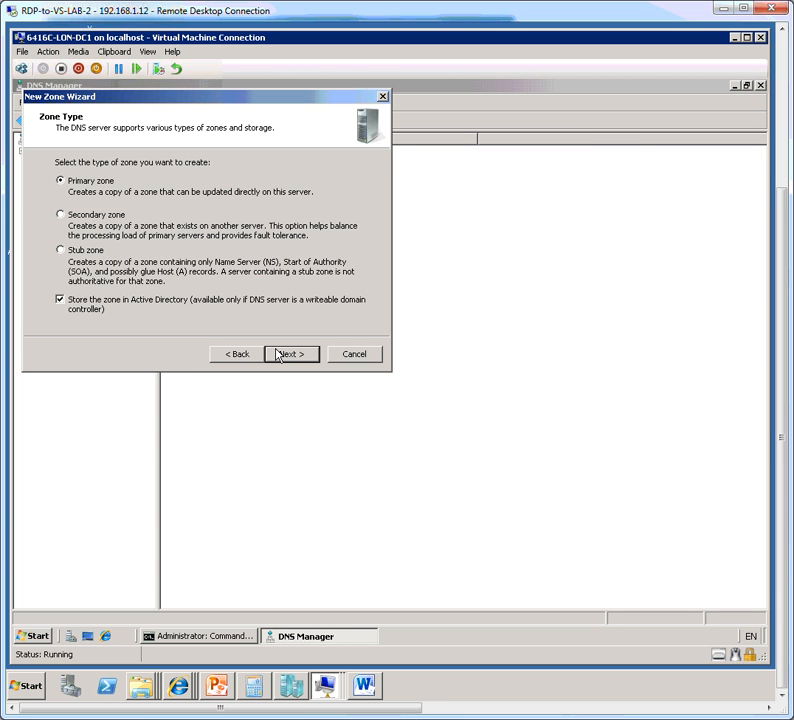
mouse_move(246, 340)
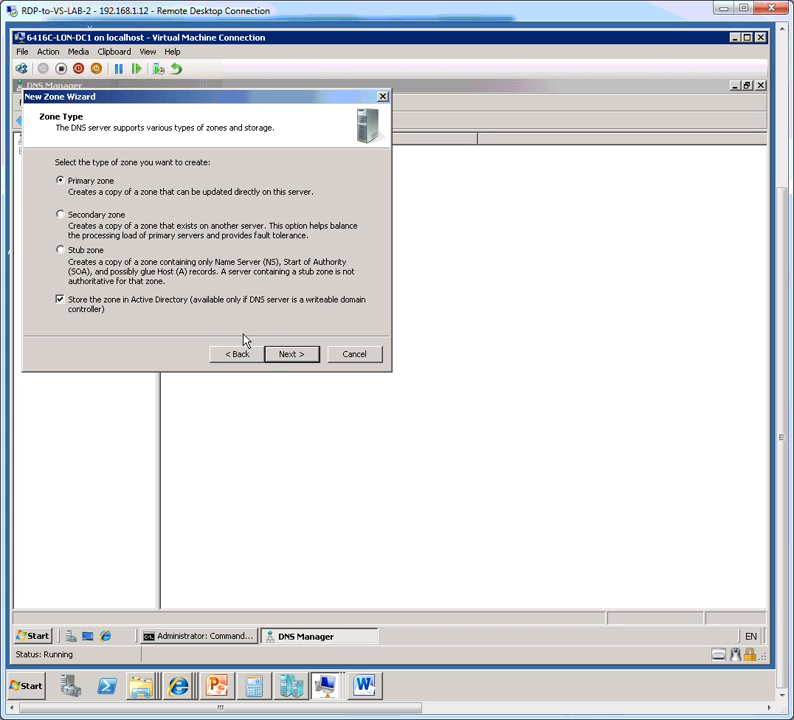
Keep the AD-integrated primary zone and replicate it to all DNS servers in the Contoso.com forest.
left_click(292, 354)
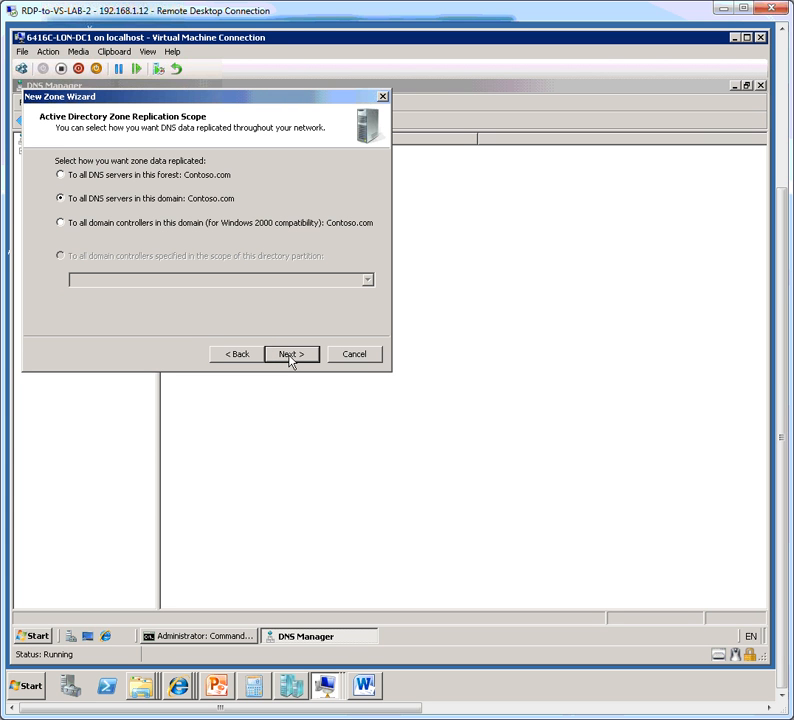
mouse_move(212, 272)
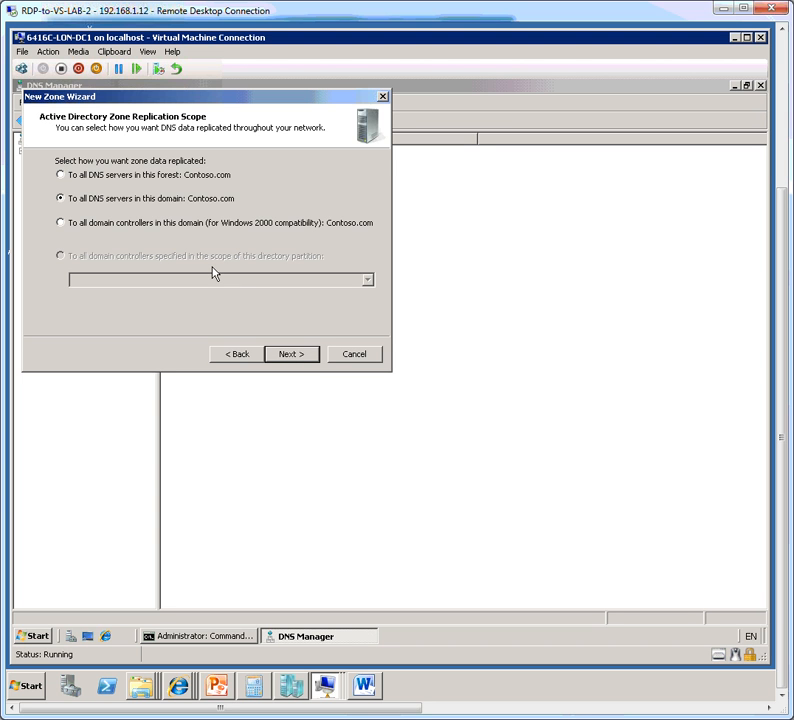
mouse_move(176, 250)
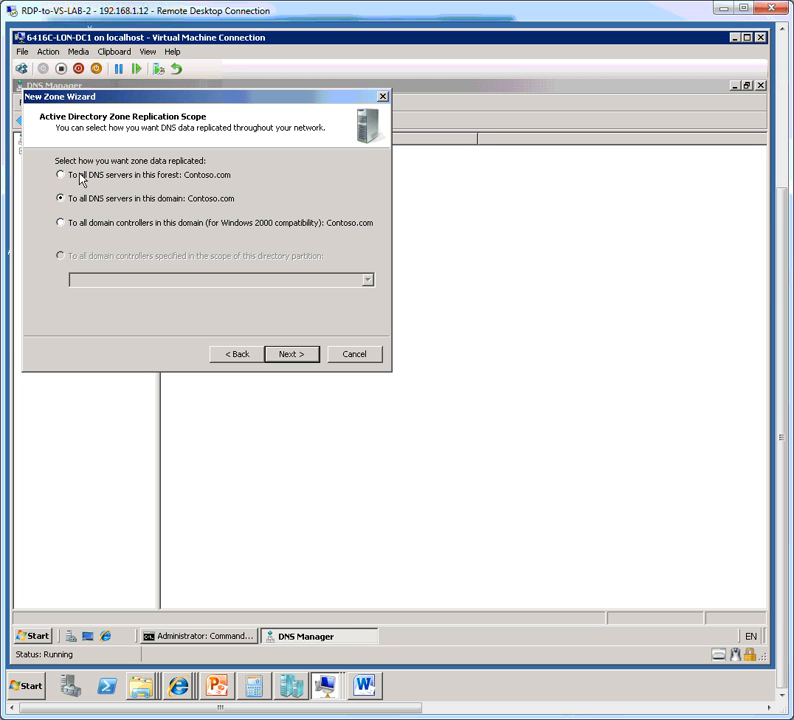
left_click(60, 174)
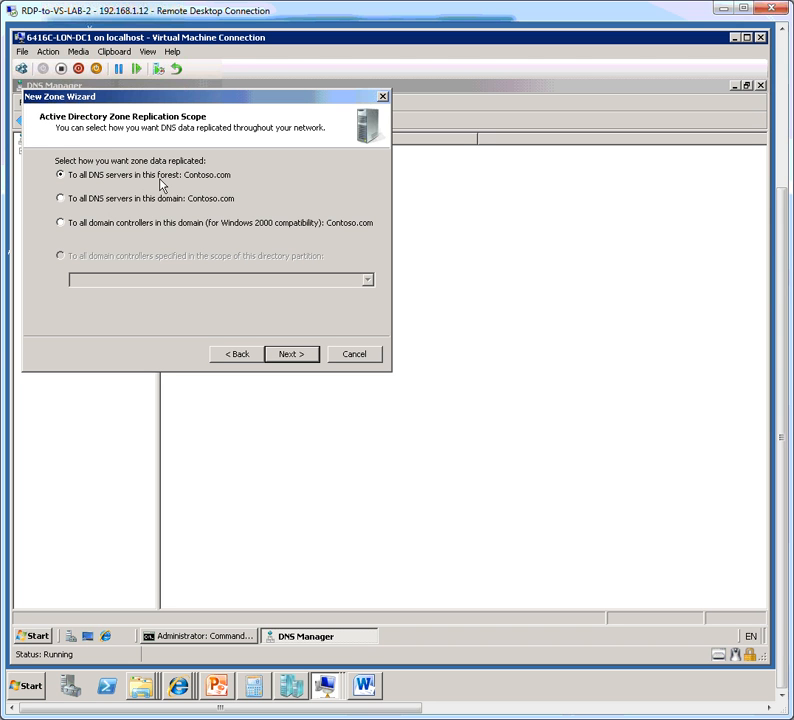
mouse_move(182, 292)
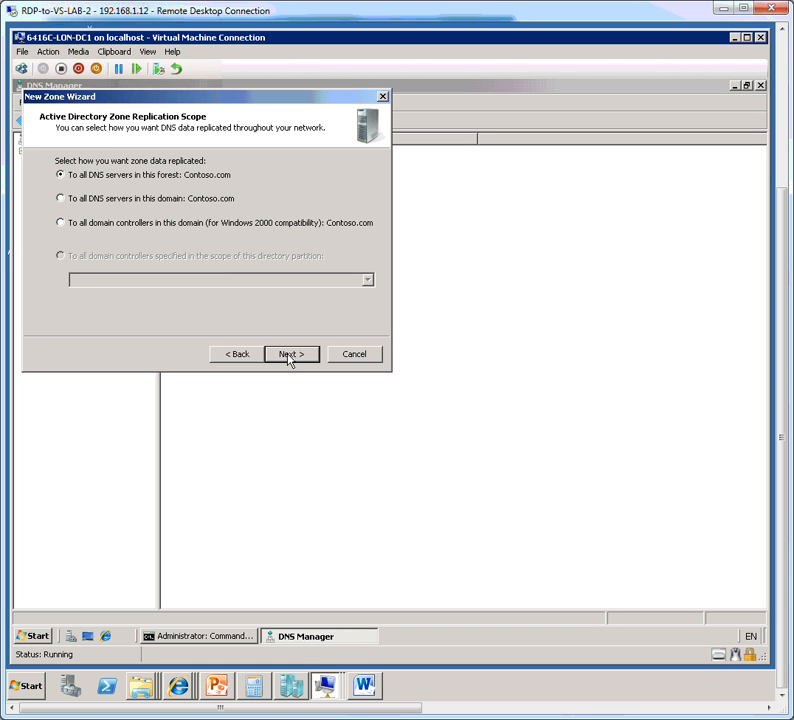
mouse_move(290, 360)
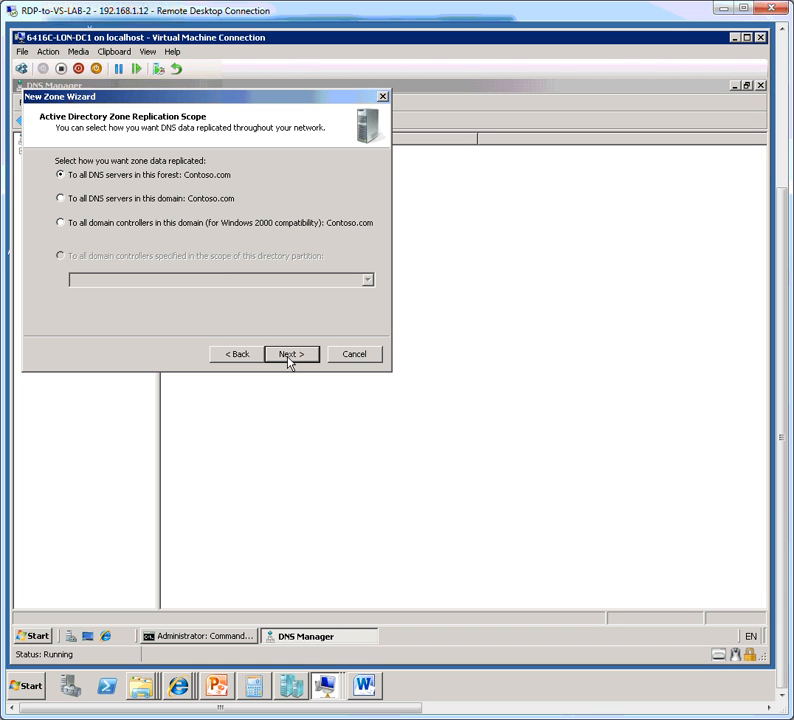
Name the zone GlobalNames and advance to the Dynamic Update step.
left_click(292, 354)
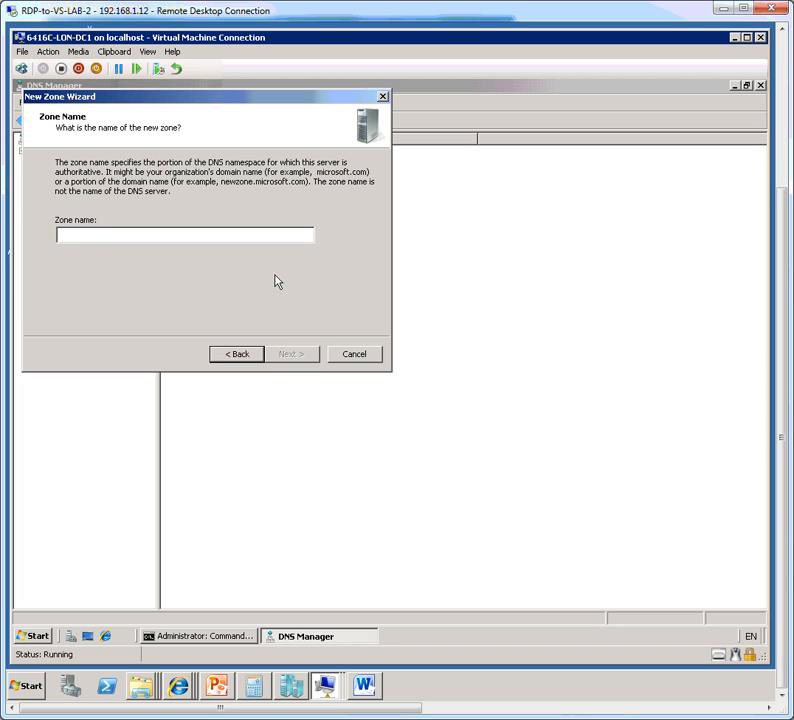
type("GlobalN")
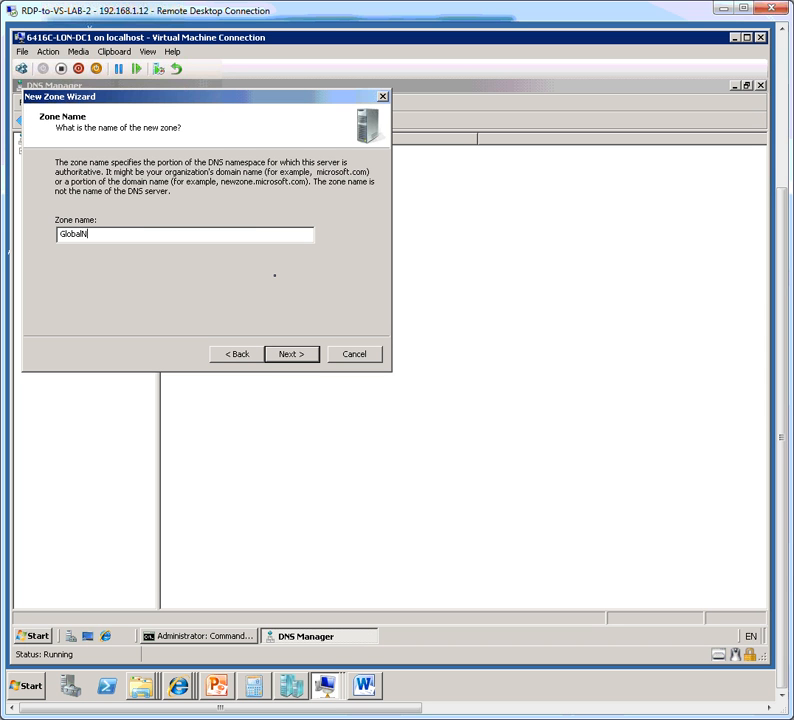
type("ames")
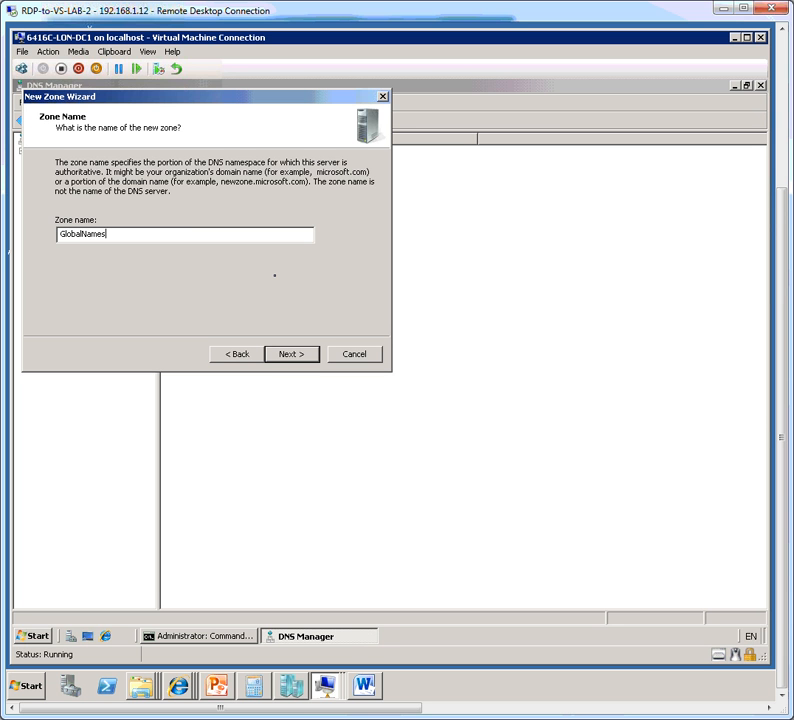
left_click(288, 354)
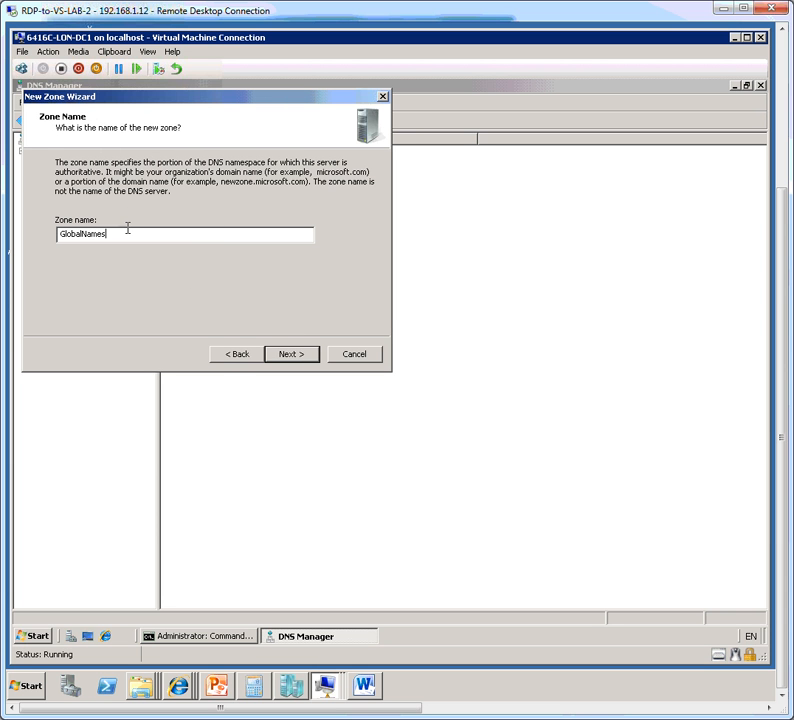
mouse_move(112, 278)
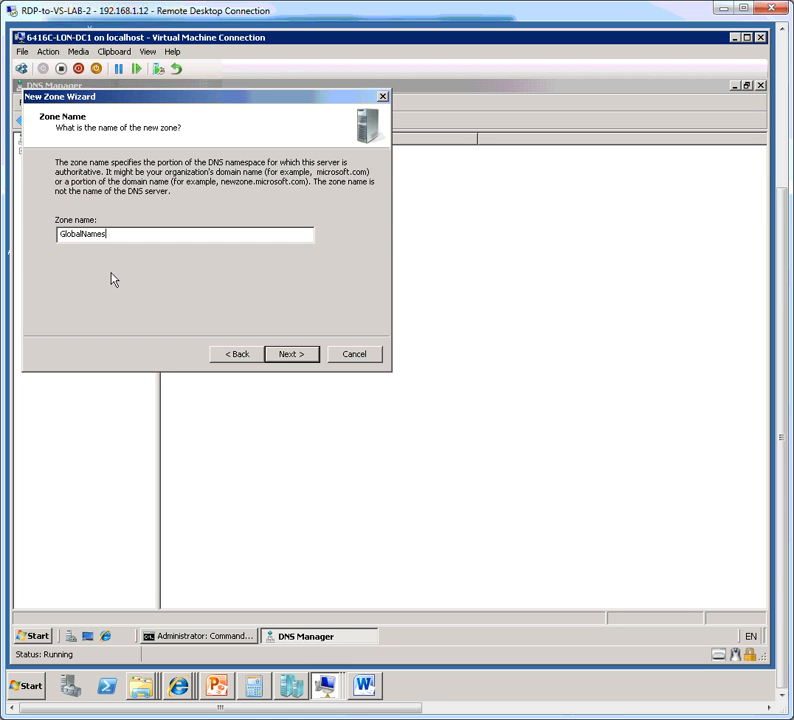
mouse_move(114, 292)
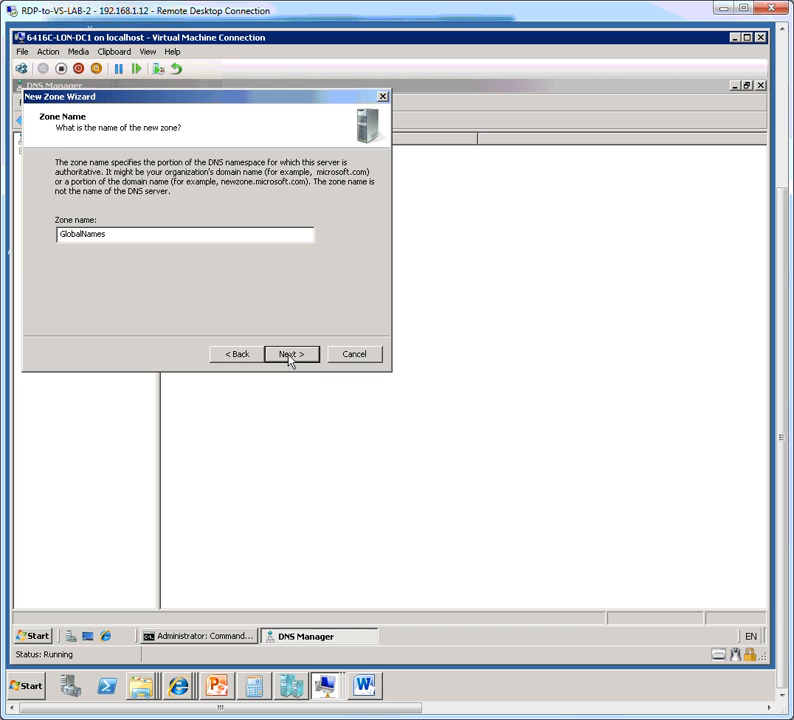
mouse_move(264, 320)
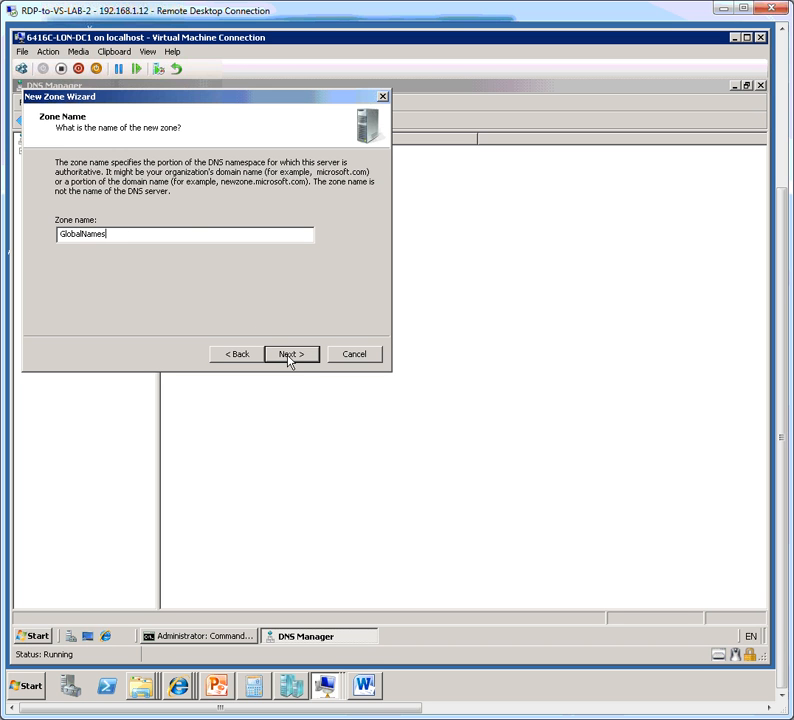
left_click(290, 354)
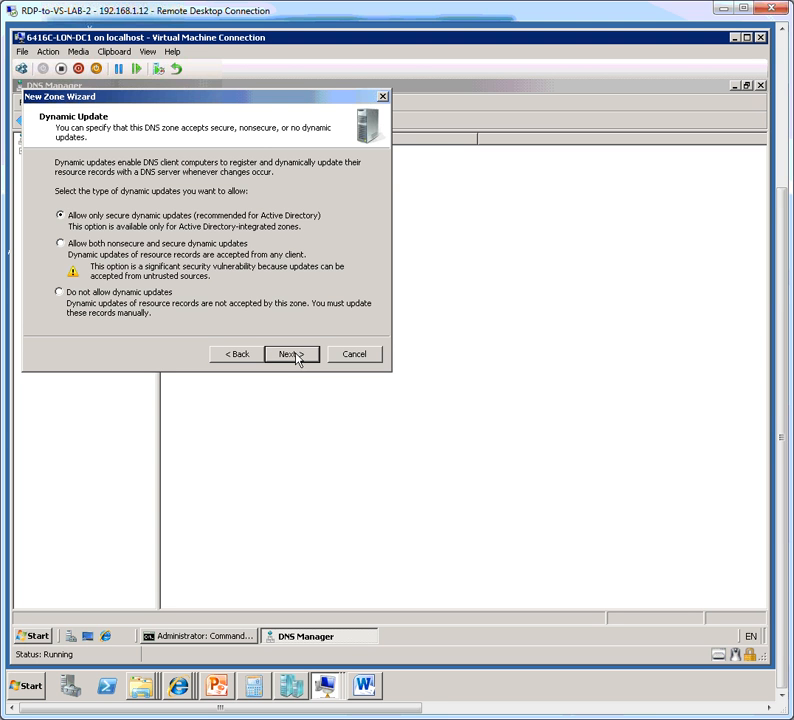
mouse_move(148, 312)
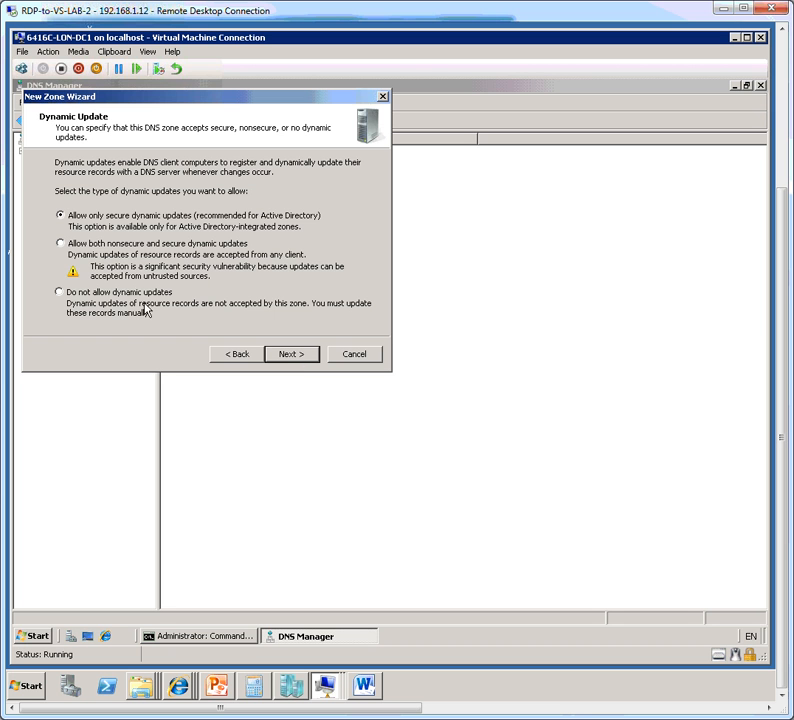
Choose no dynamic updates and finish, creating the GlobalNames zone.
left_click(58, 292)
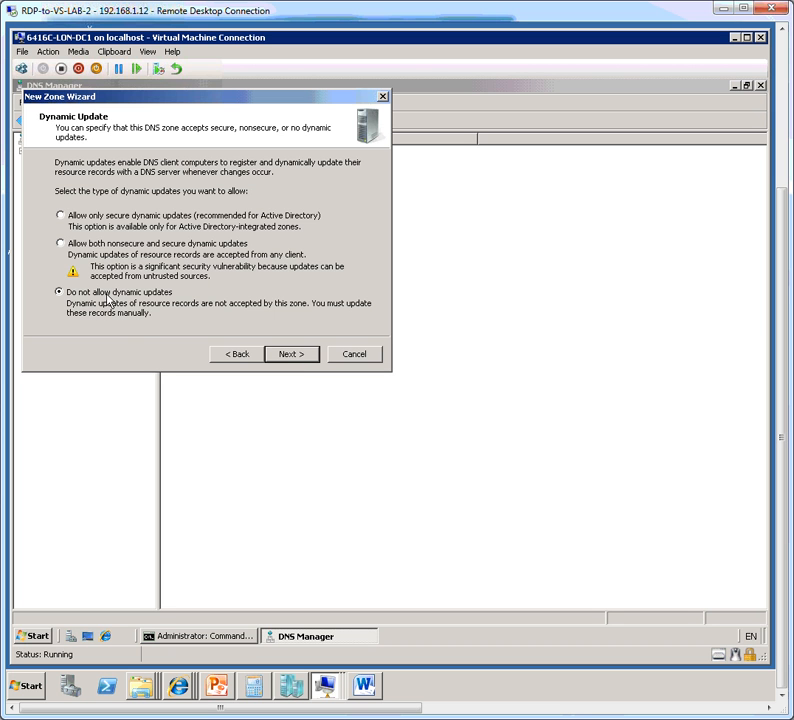
left_click(290, 354)
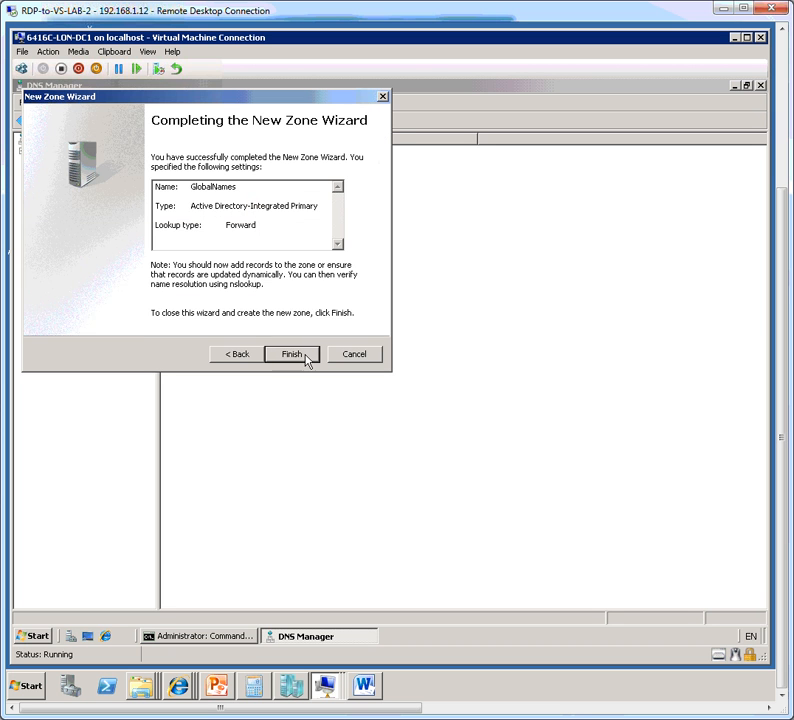
left_click(292, 352)
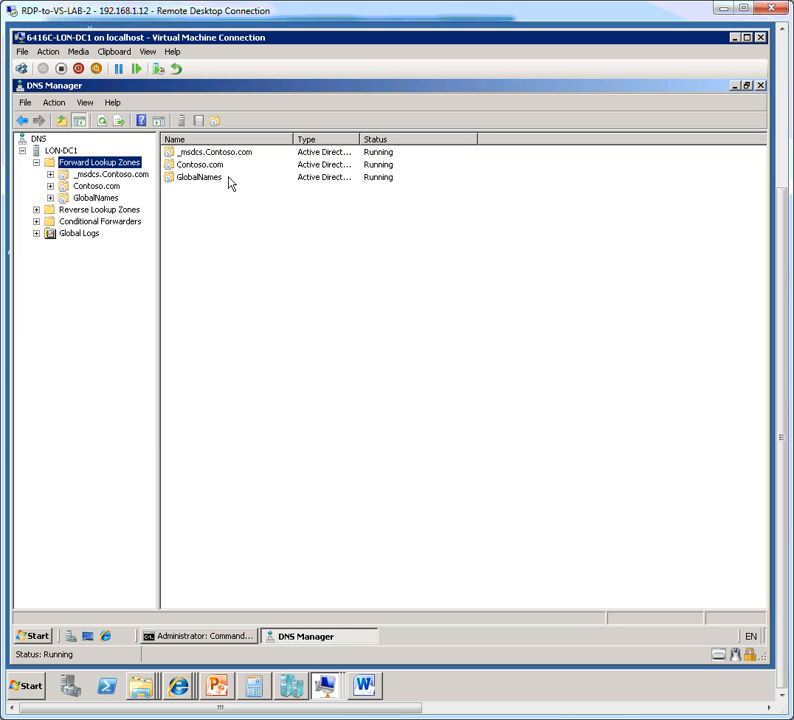
mouse_move(164, 206)
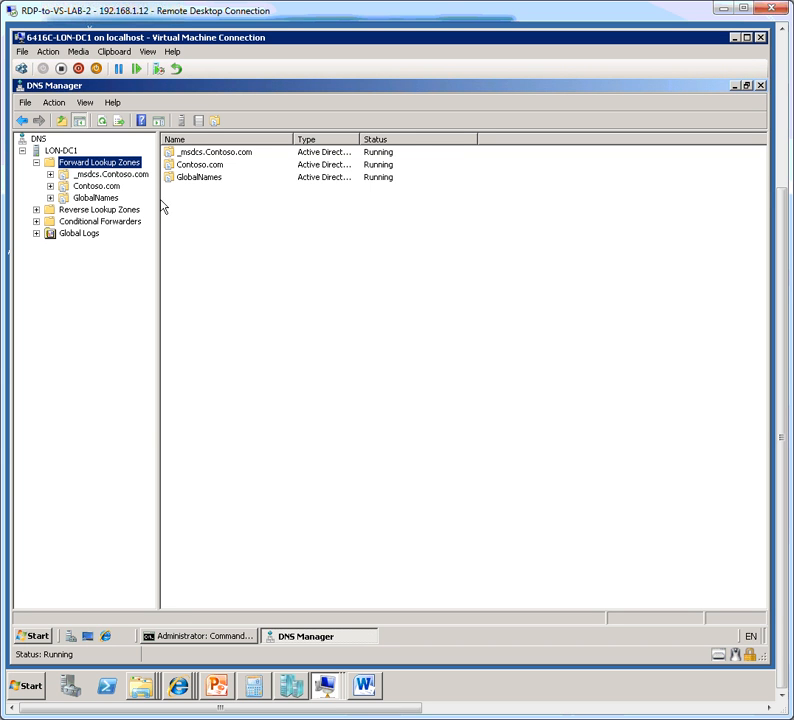
Review the GlobalNames zone's type and status, then switch back to Command Prompt.
left_click(224, 176)
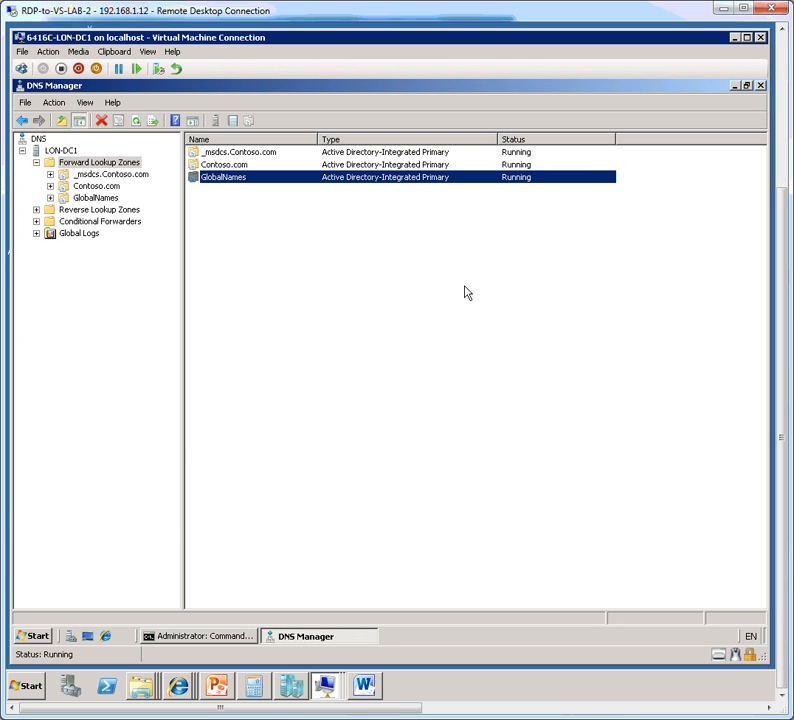
mouse_move(384, 304)
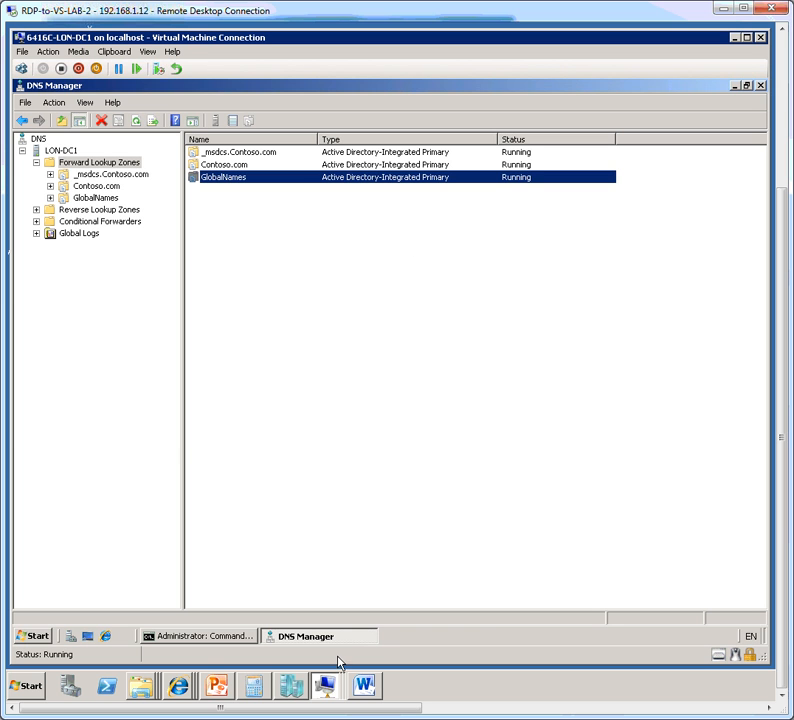
left_click(196, 636)
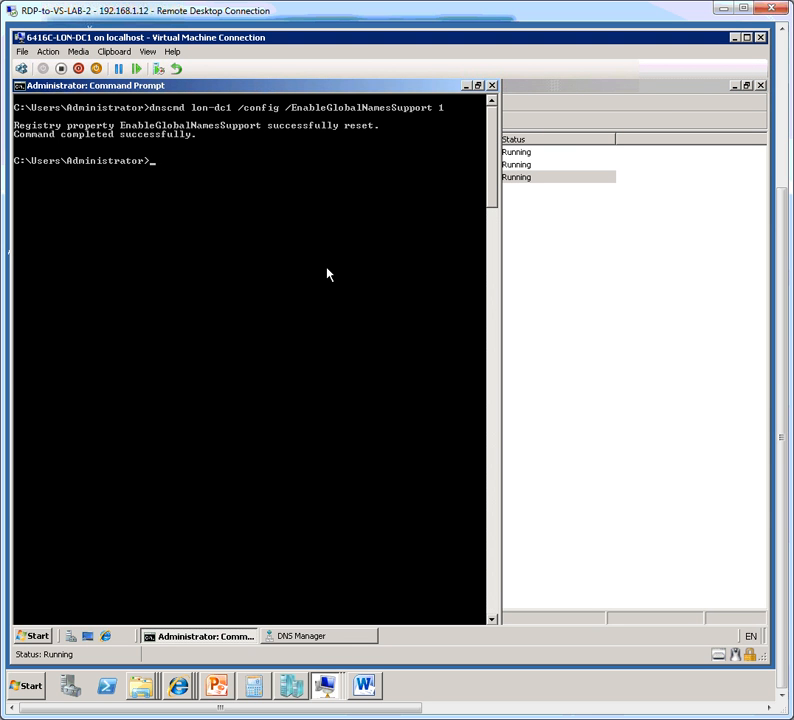
Run dnscmd /RecordAdd GlobalNames DC CNAME lon-dc1.contoso.com to add the DC alias.
type("dns")
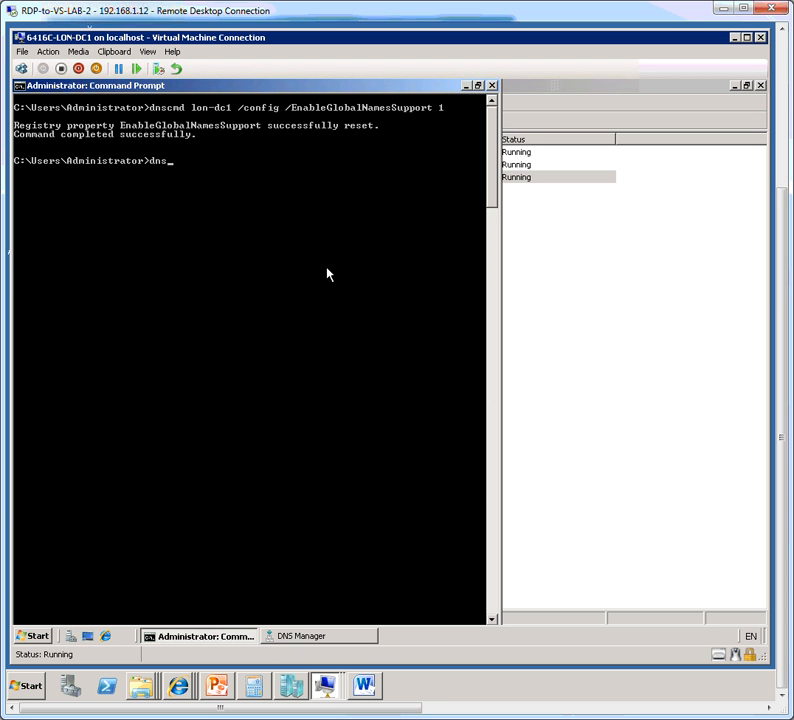
type("md")
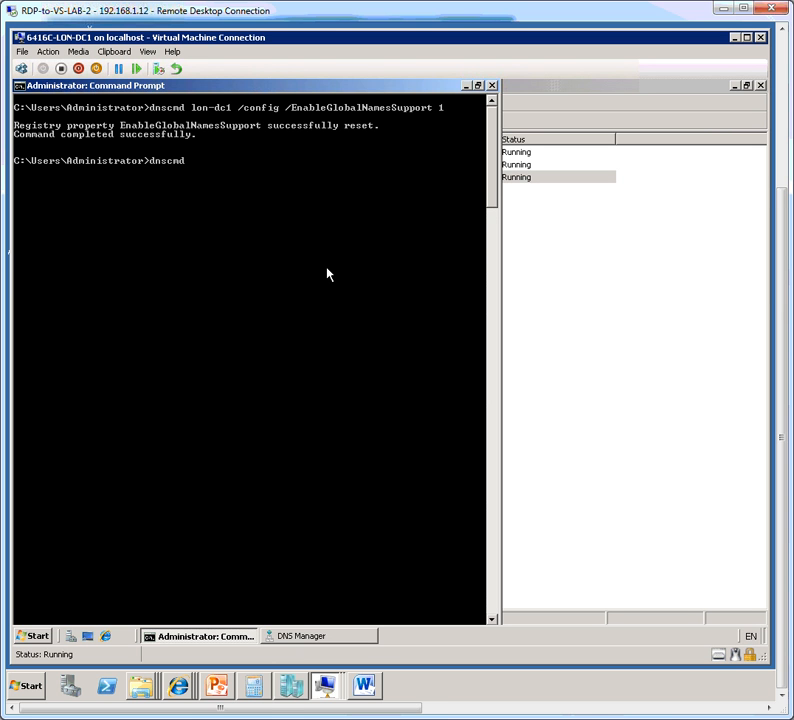
type("/")
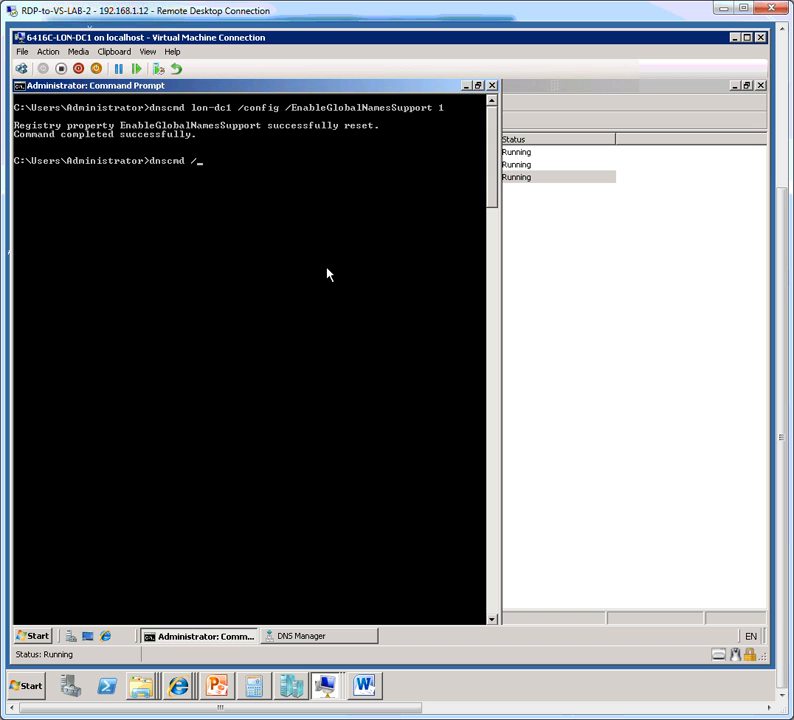
type("Record")
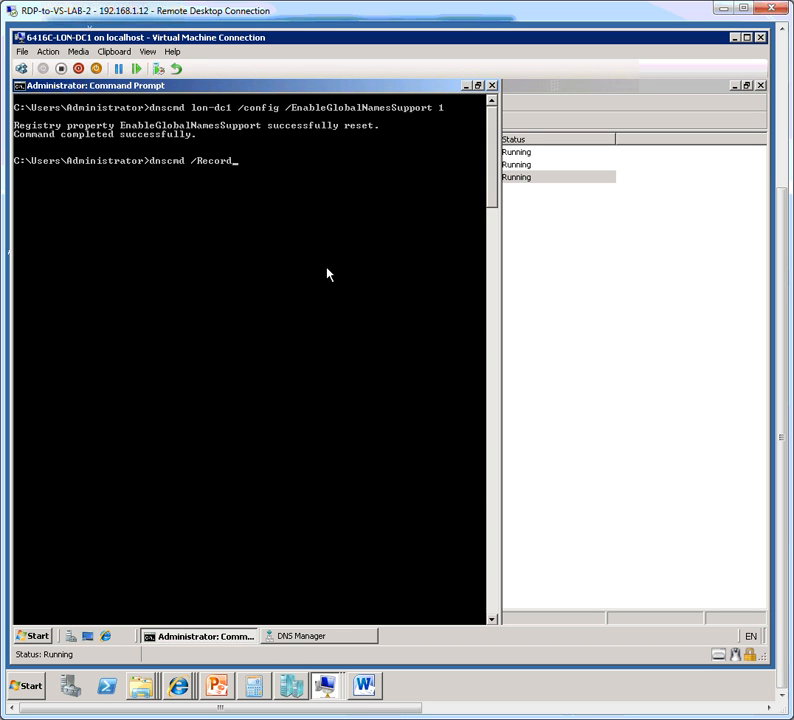
type("Add")
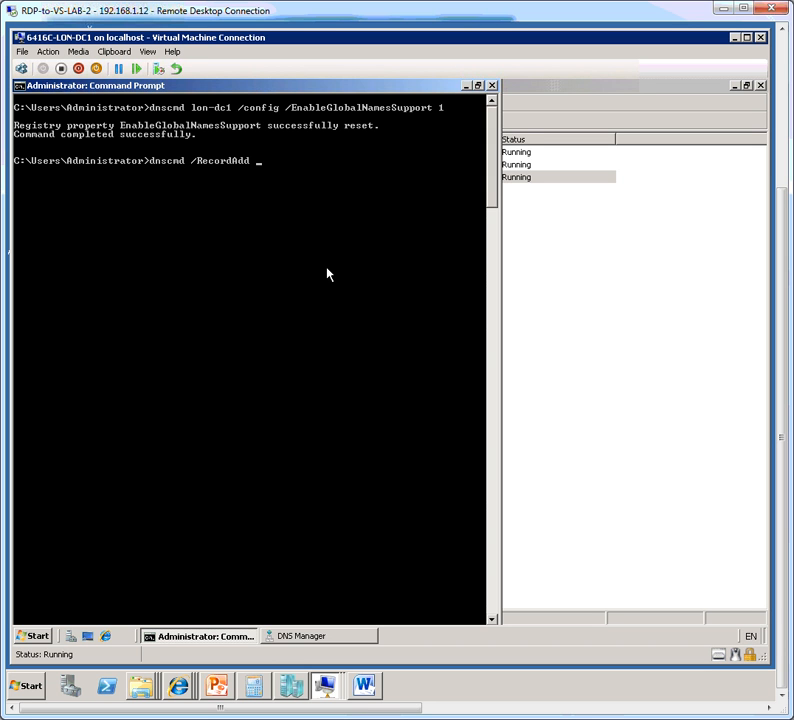
type("Glob")
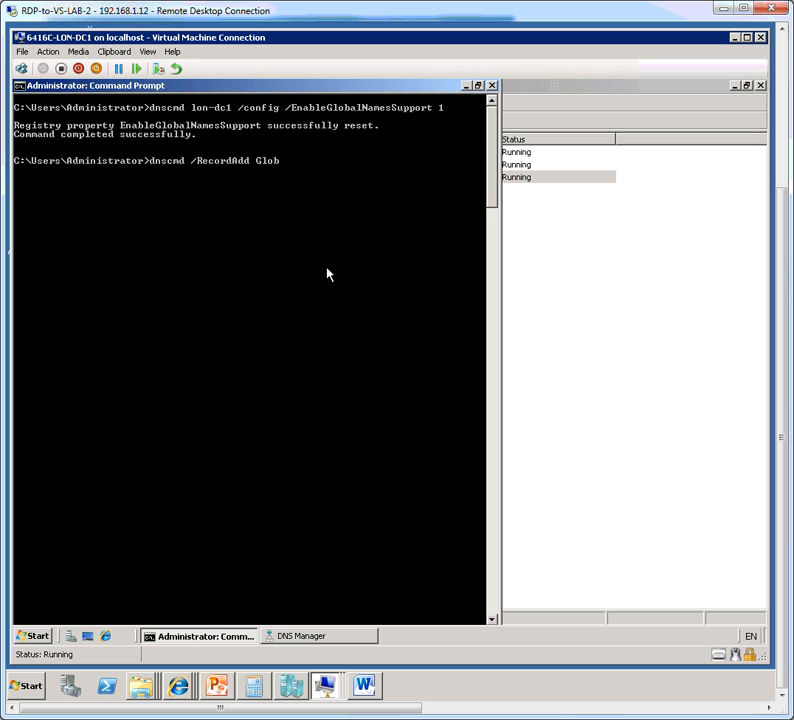
type("alNames")
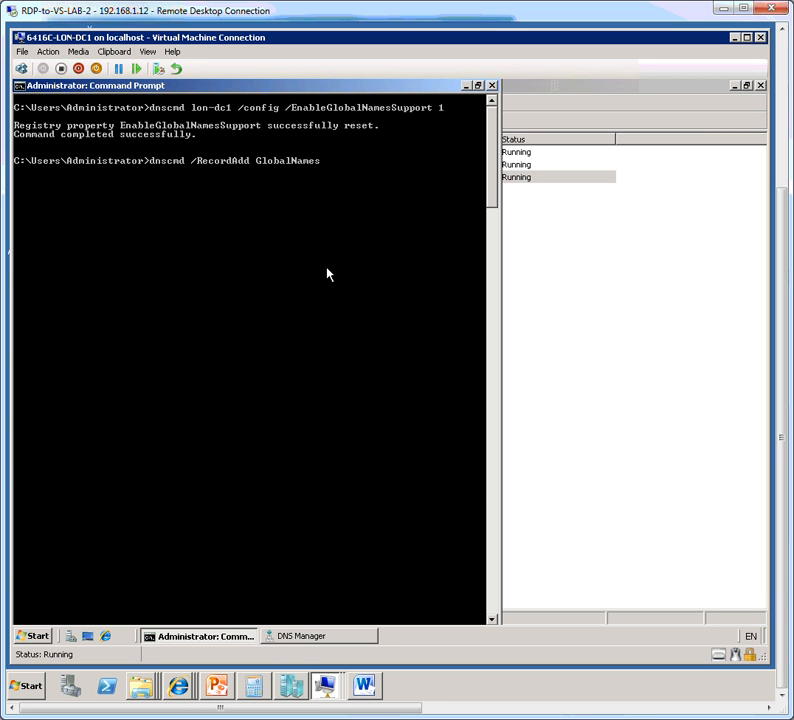
type("DC")
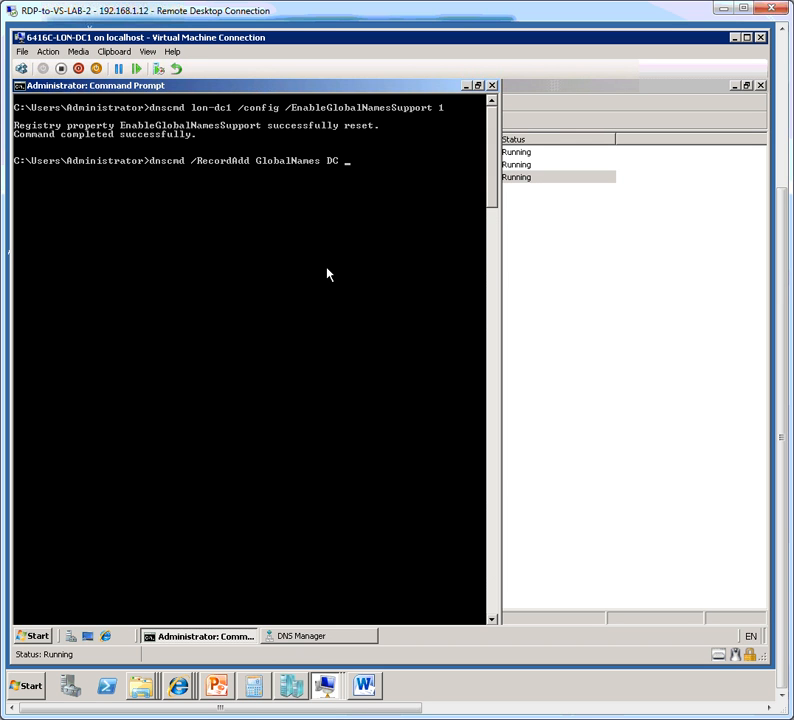
type("CNAME")
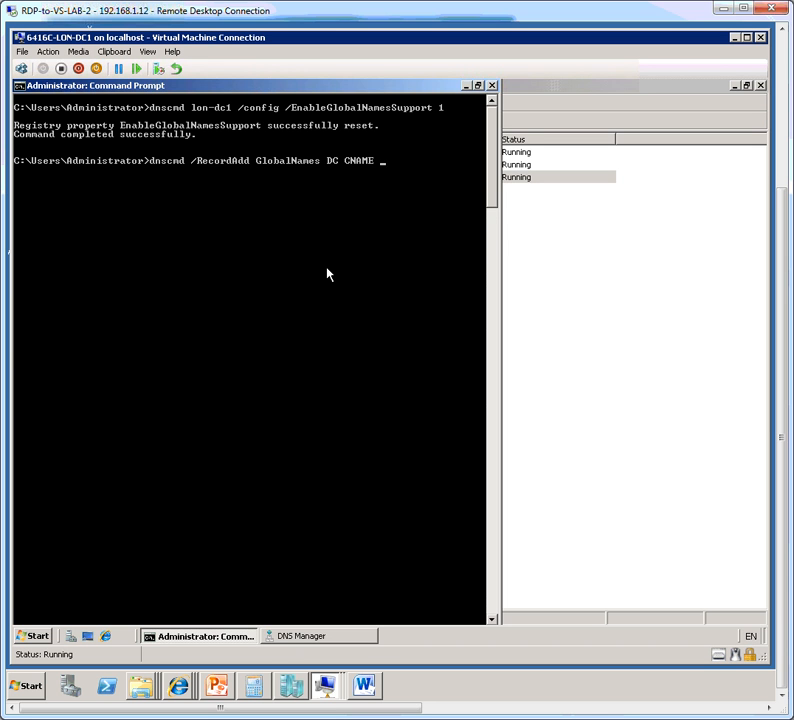
type("lon")
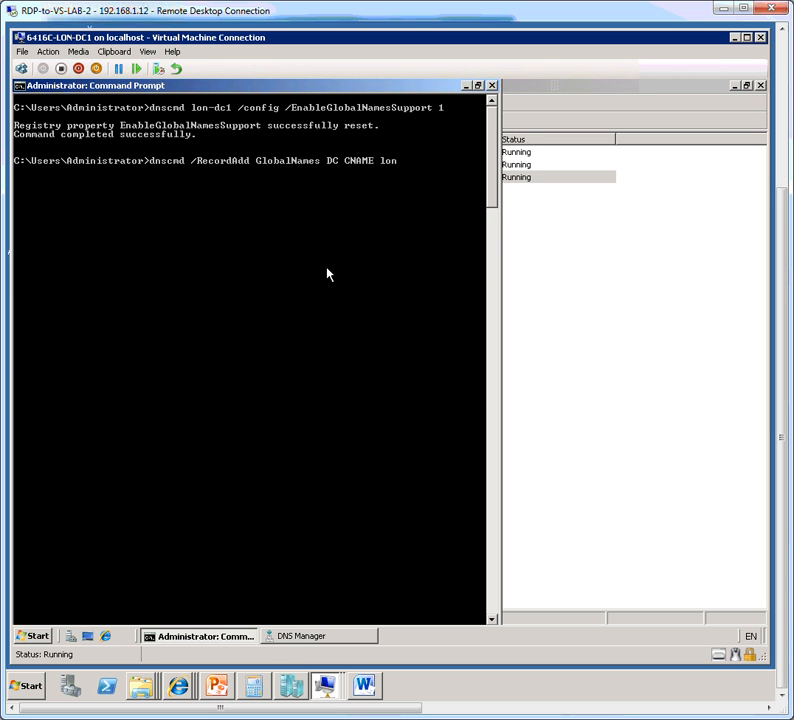
type("-dc1")
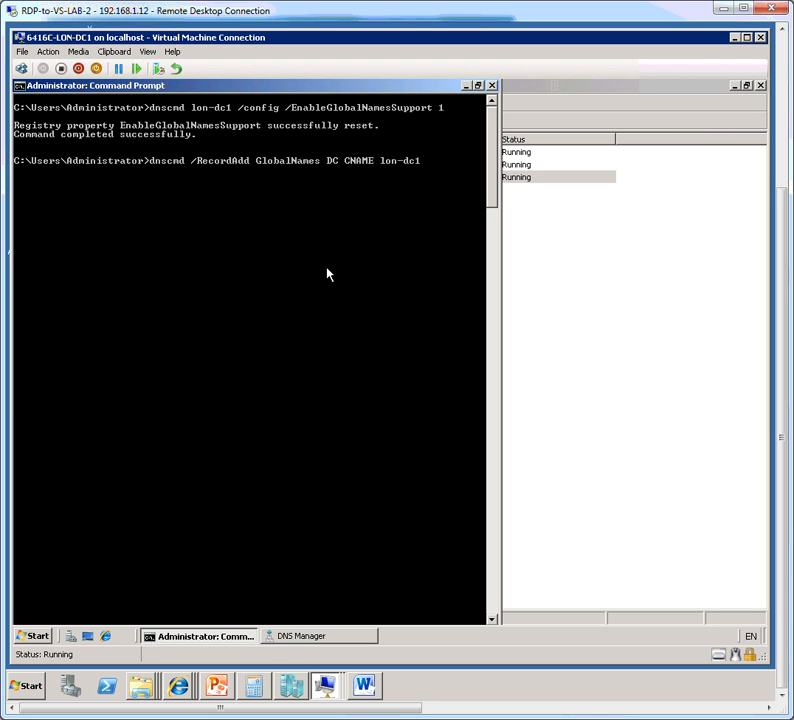
type(".contoso")
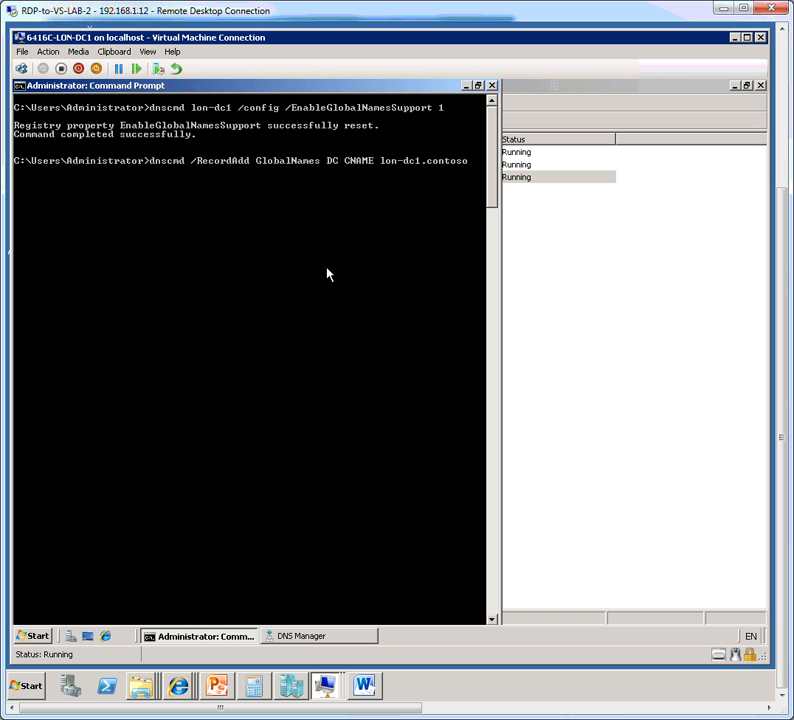
type(".com")
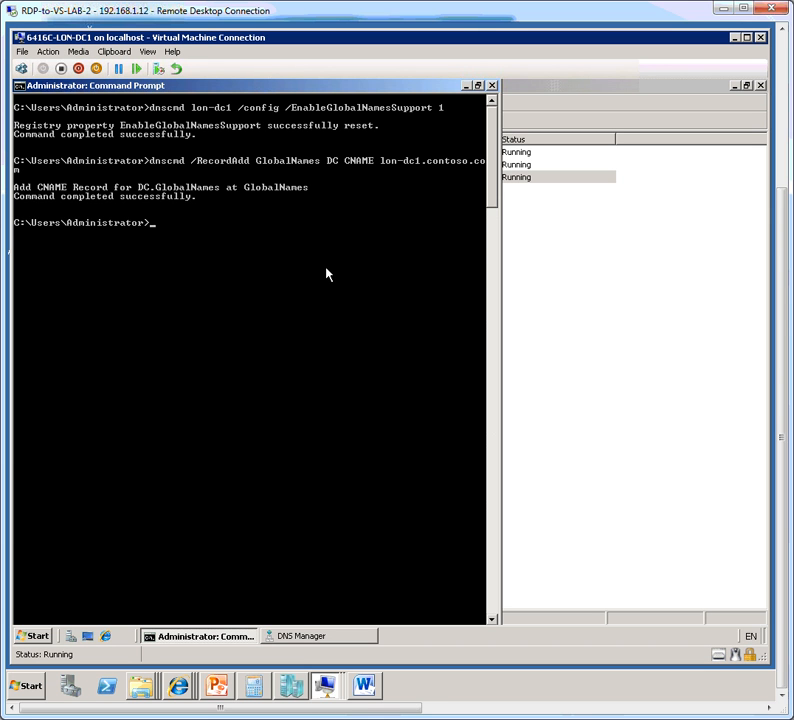
mouse_move(450, 118)
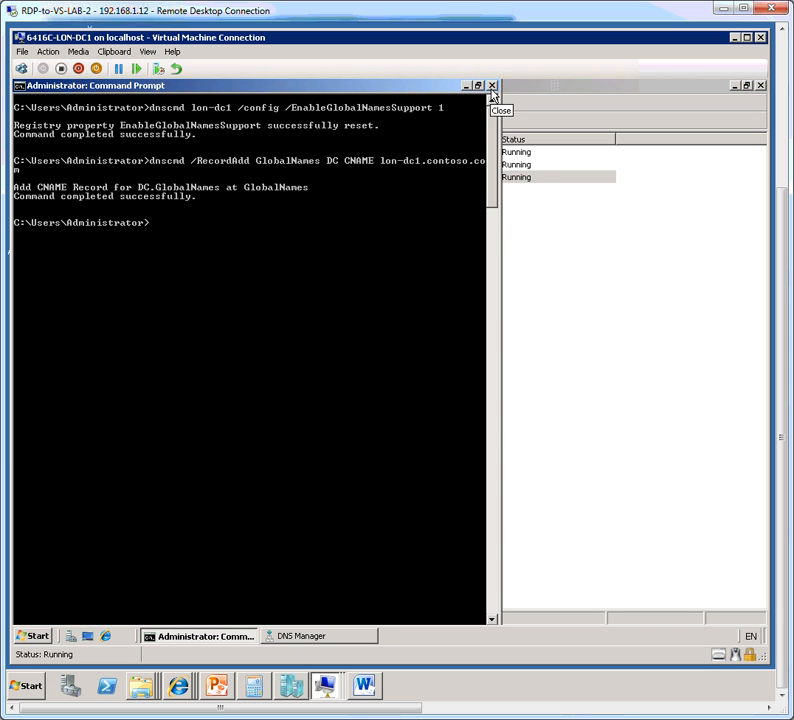
In DNS Manager, select the GlobalNames zone and its DC CNAME record for lon-dc1.contoso.com.
left_click(492, 84)
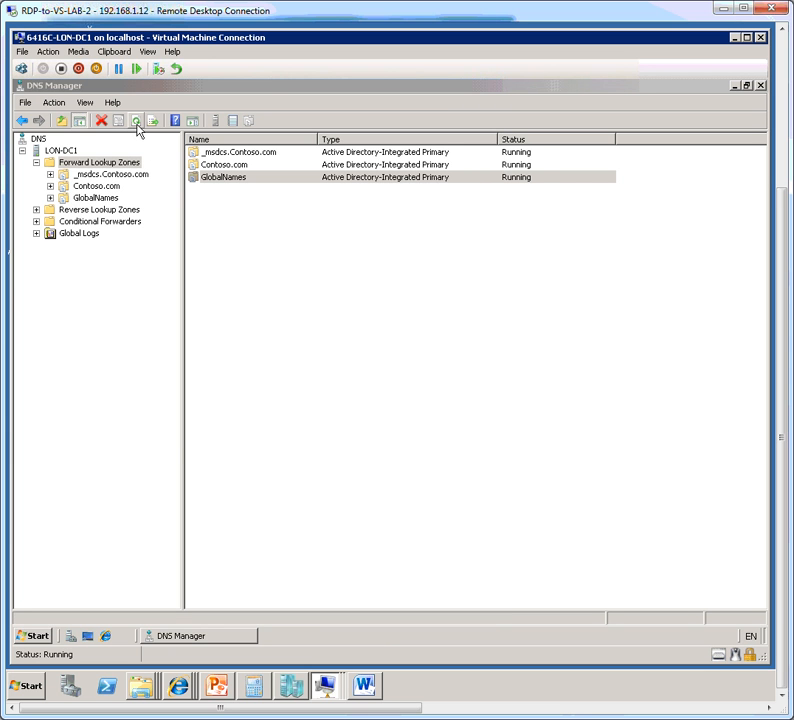
left_click(96, 198)
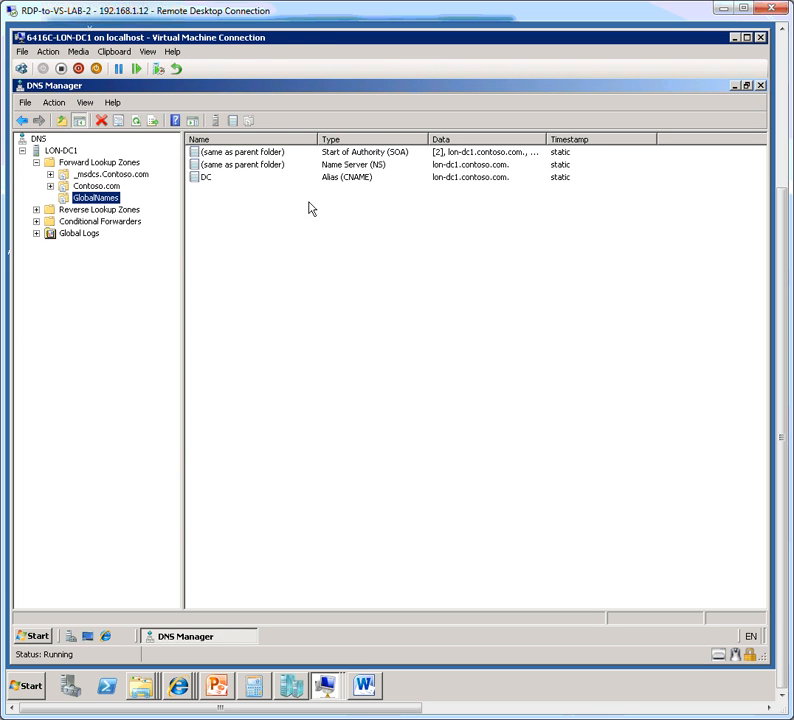
left_click(206, 176)
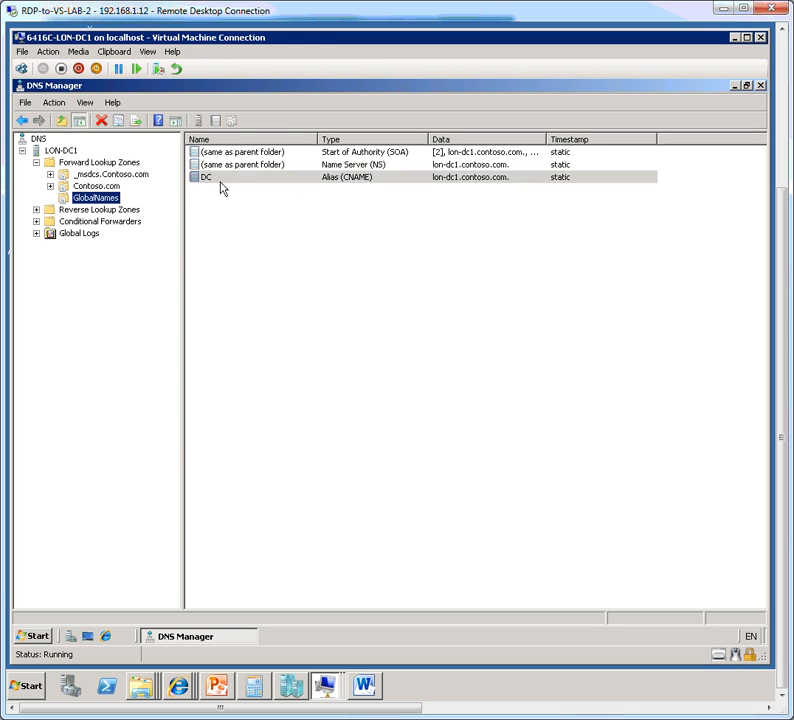
left_click(348, 176)
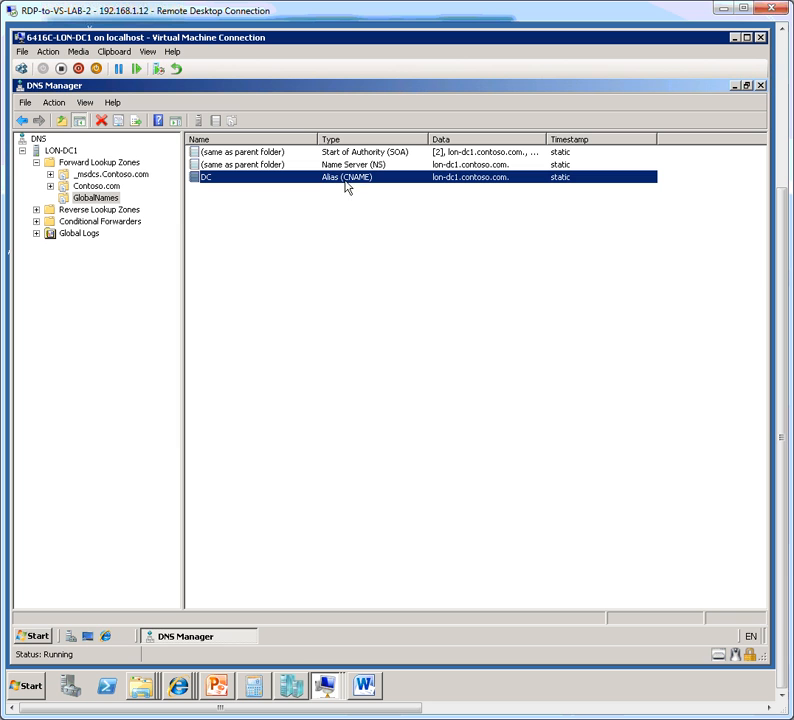
mouse_move(492, 186)
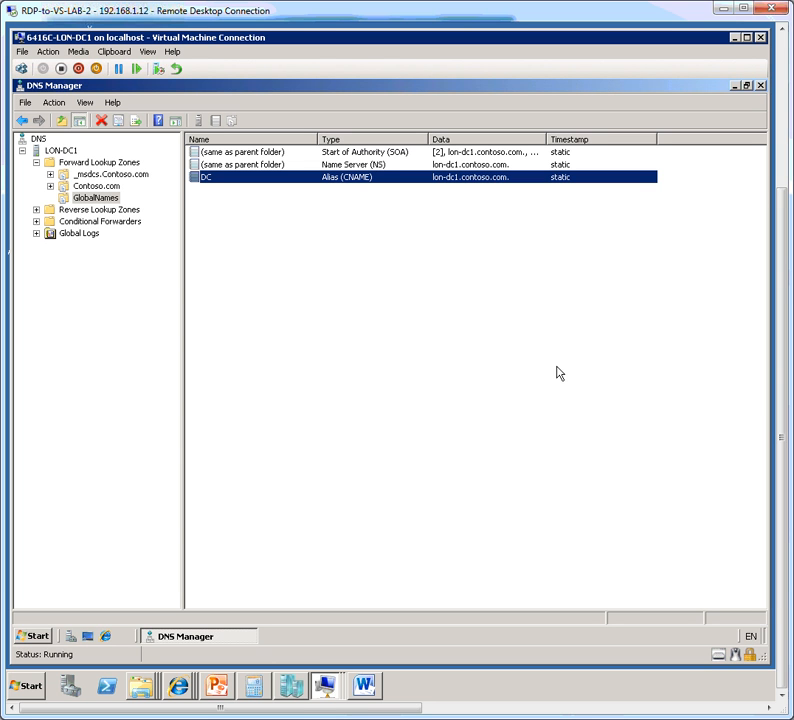
mouse_move(556, 374)
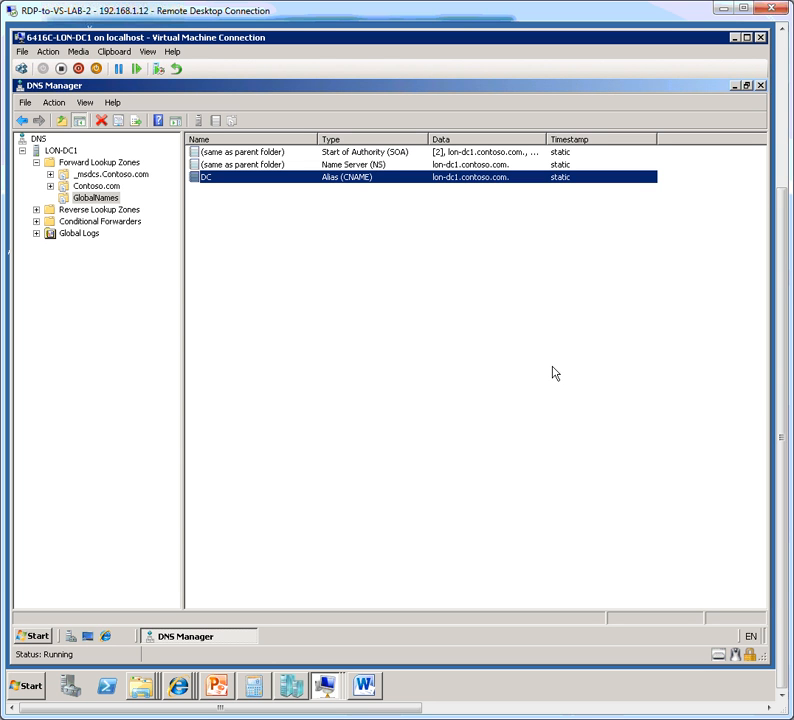
mouse_move(72, 632)
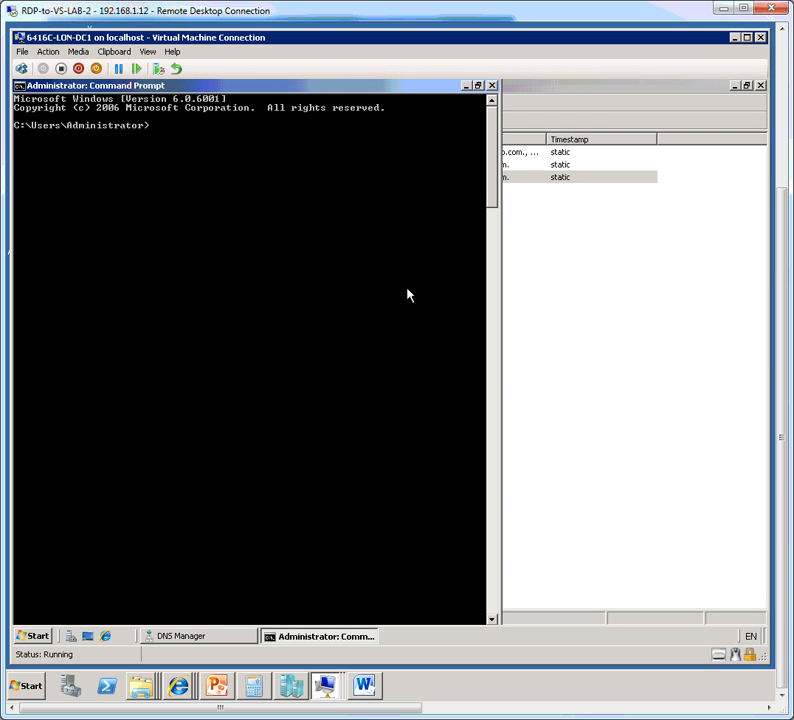
Ping DC and confirm it resolves to lon-dc1.contoso.com with four replies.
type("ping DC")
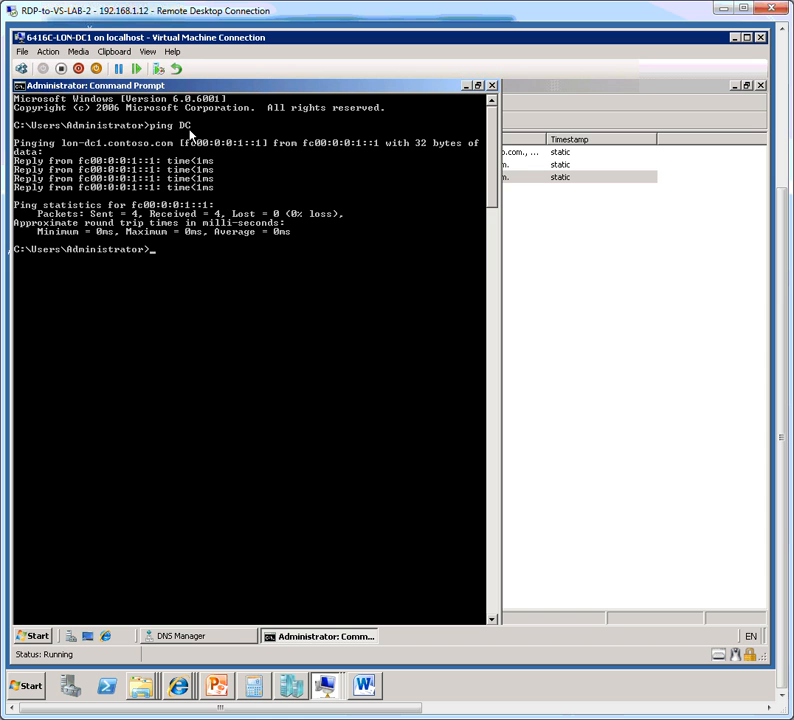
mouse_move(156, 180)
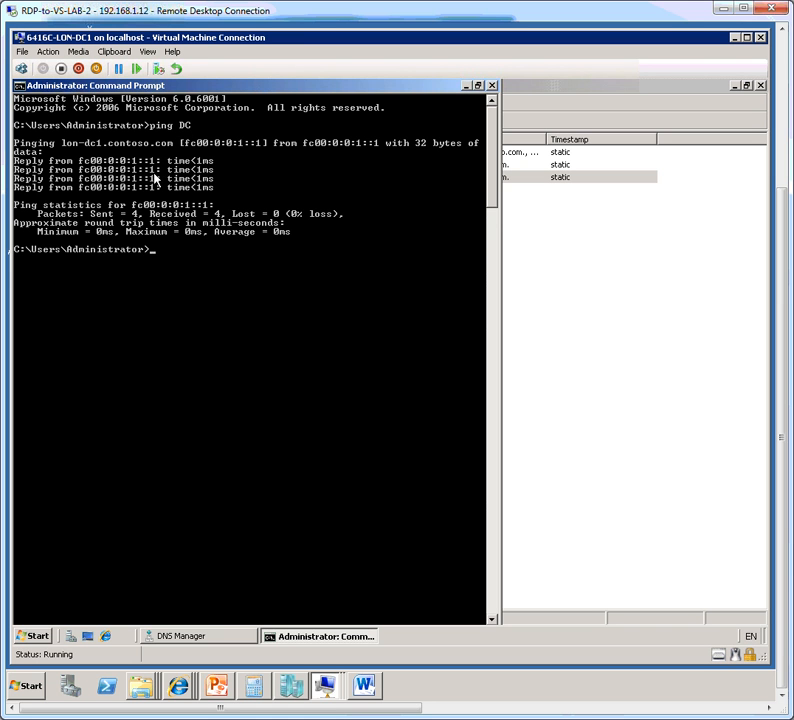
mouse_move(156, 138)
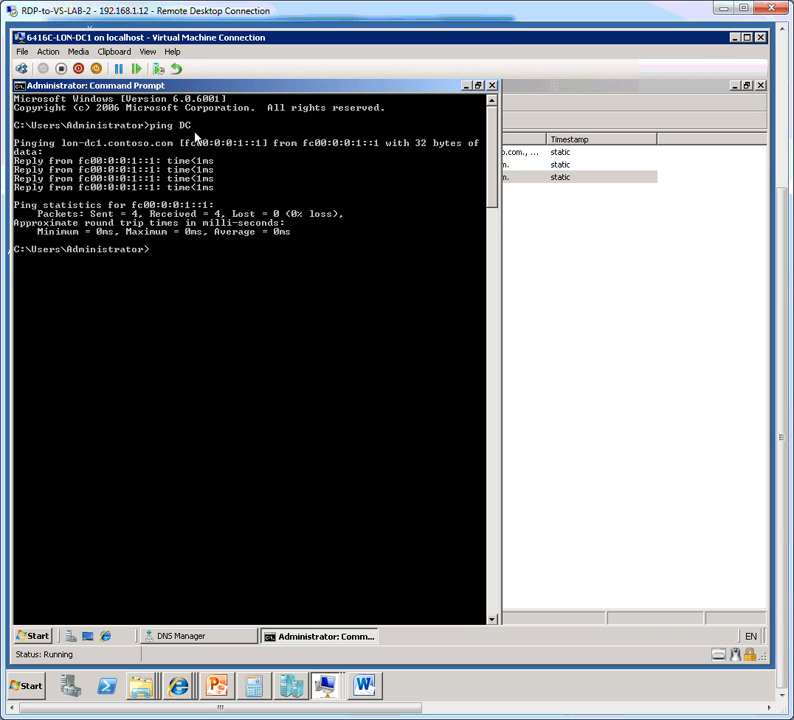
mouse_move(188, 140)
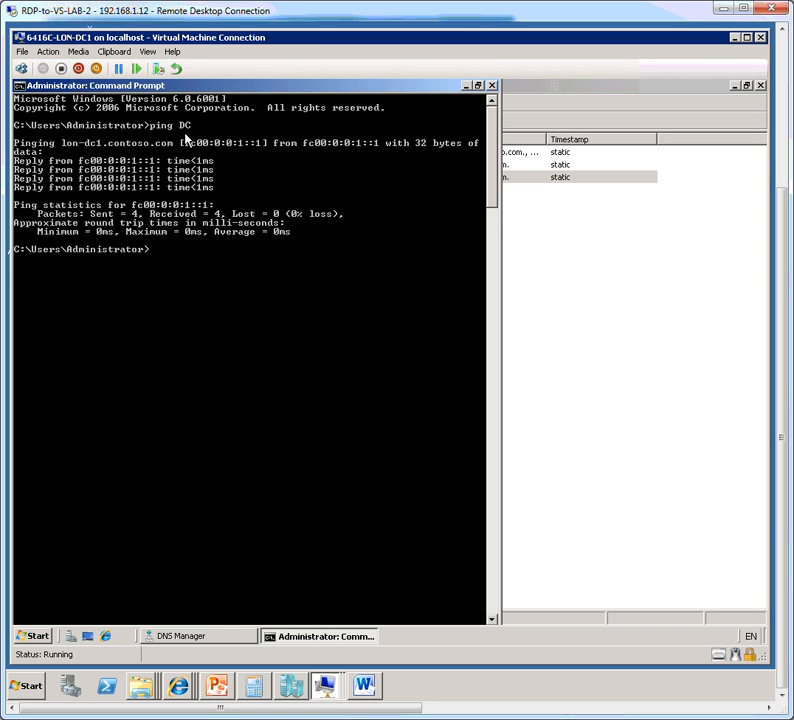
mouse_move(192, 136)
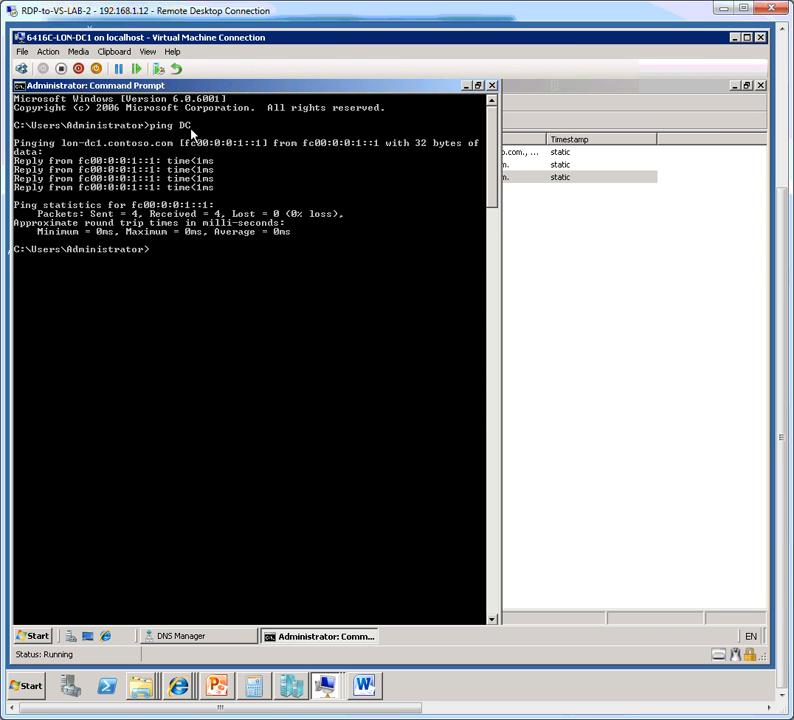
mouse_move(186, 136)
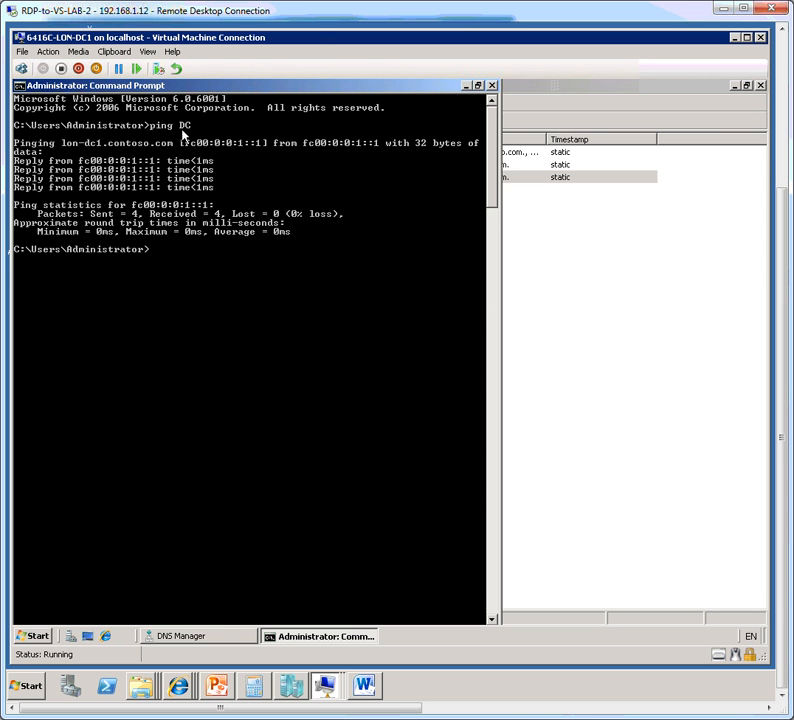